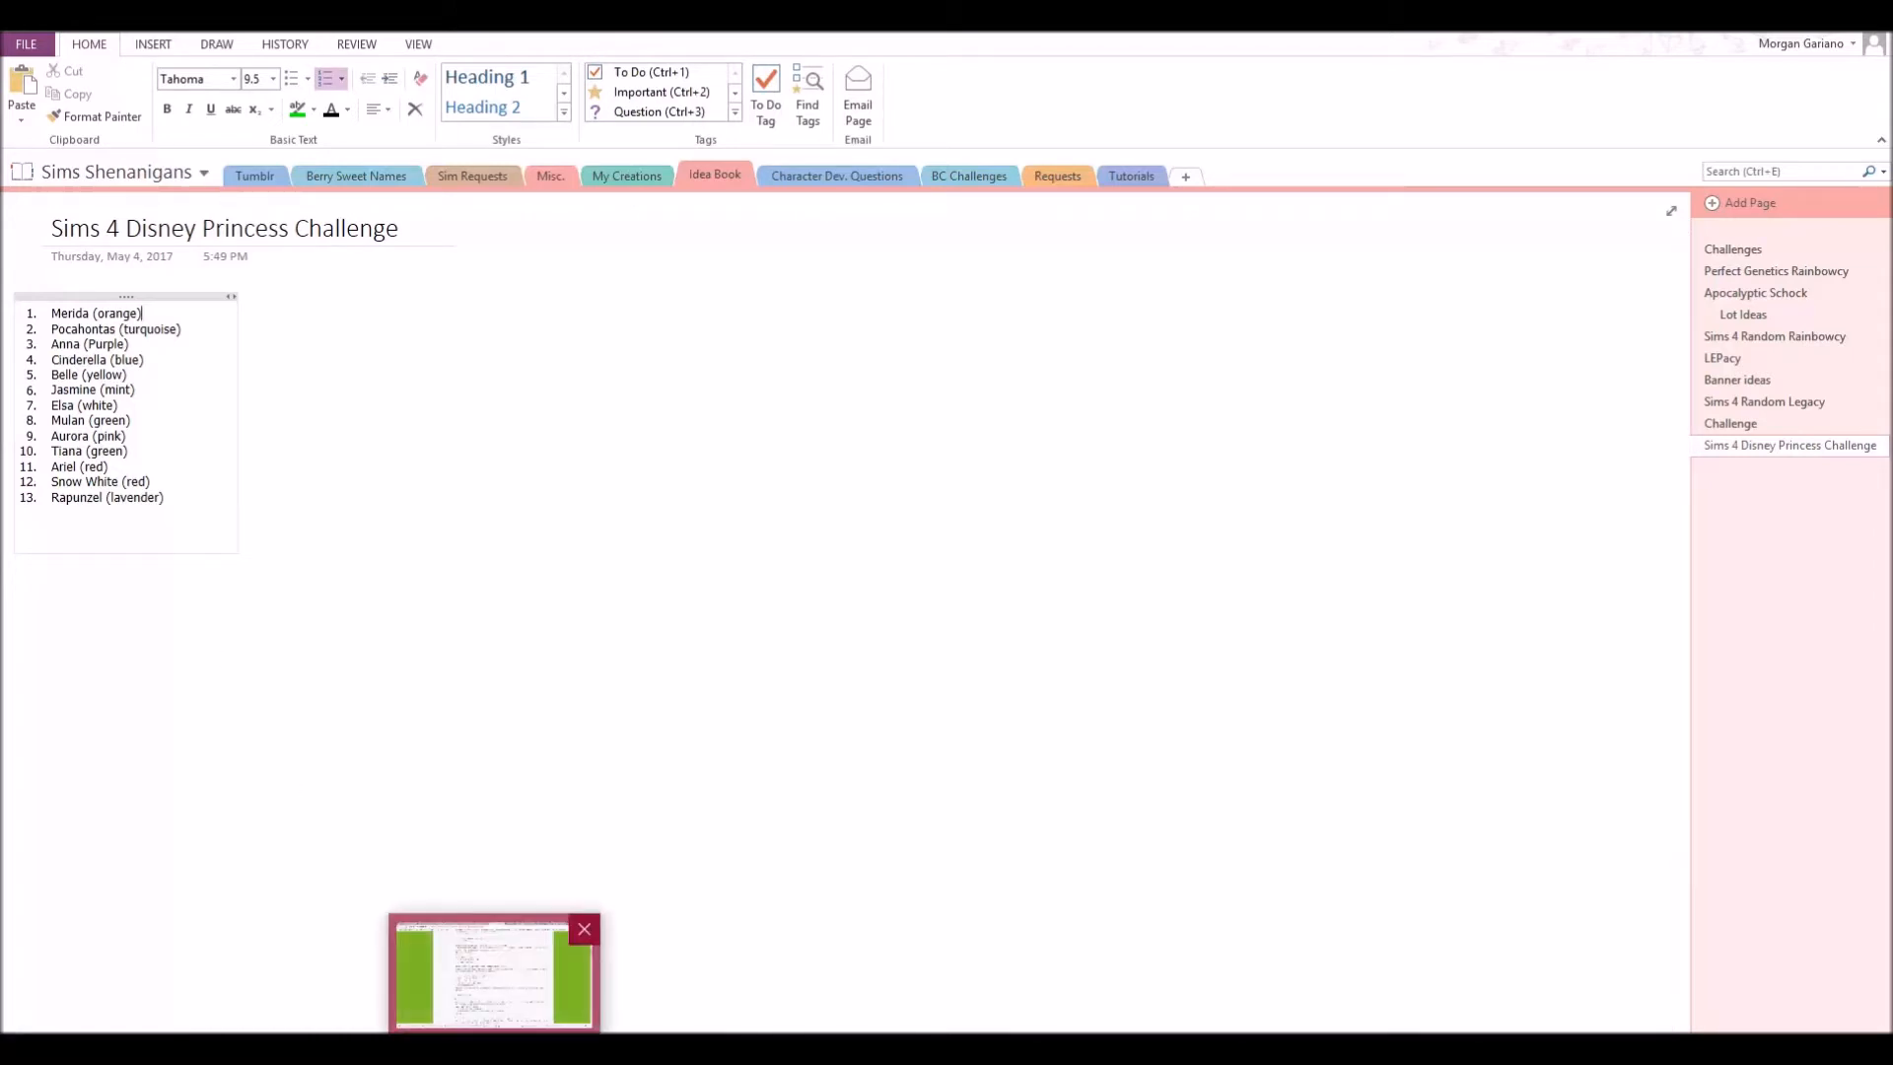
Switch from the OneNote princess list to the challenge forum thread in the browser.
{"action": "left_click", "coordinate": [492, 985]}
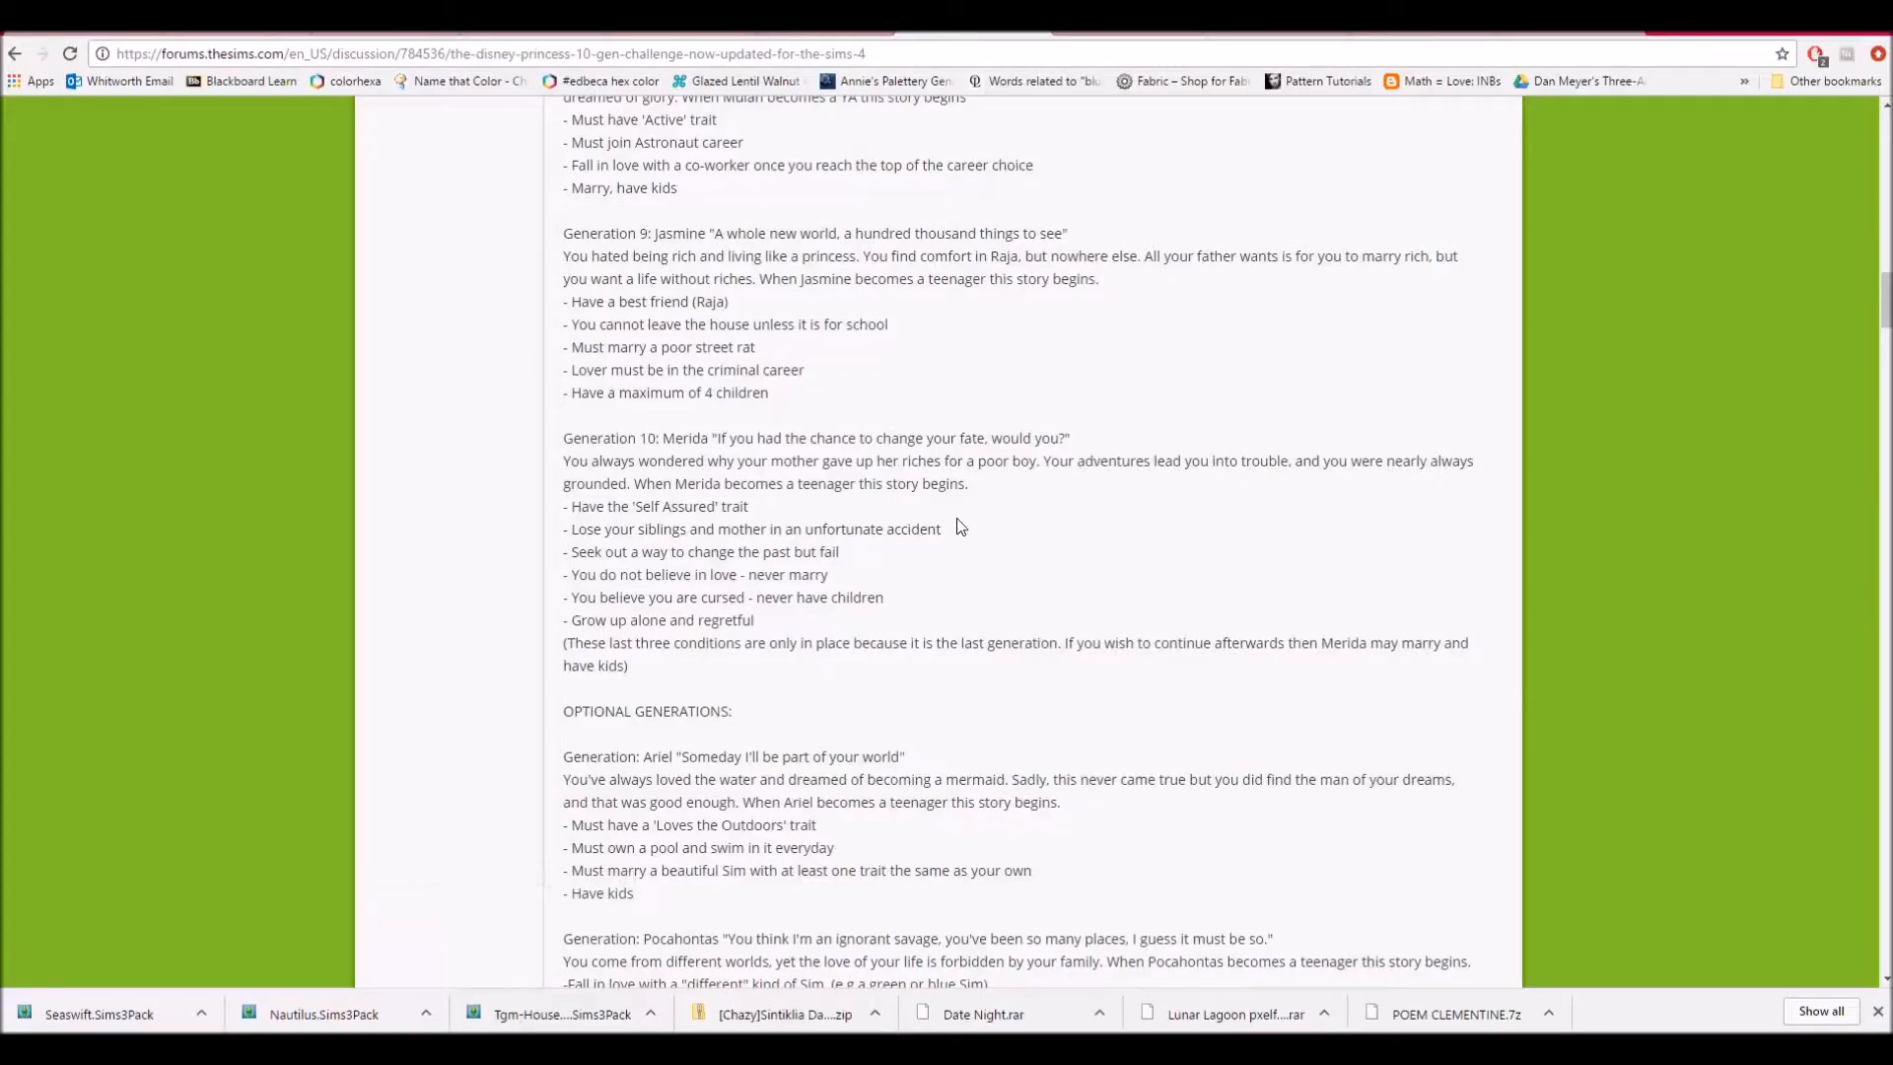
Select the Generation 10: Merida rules section and review the thread around it.
{"action": "left_click_drag", "start_coordinate": [562, 436], "coordinate": [678, 709]}
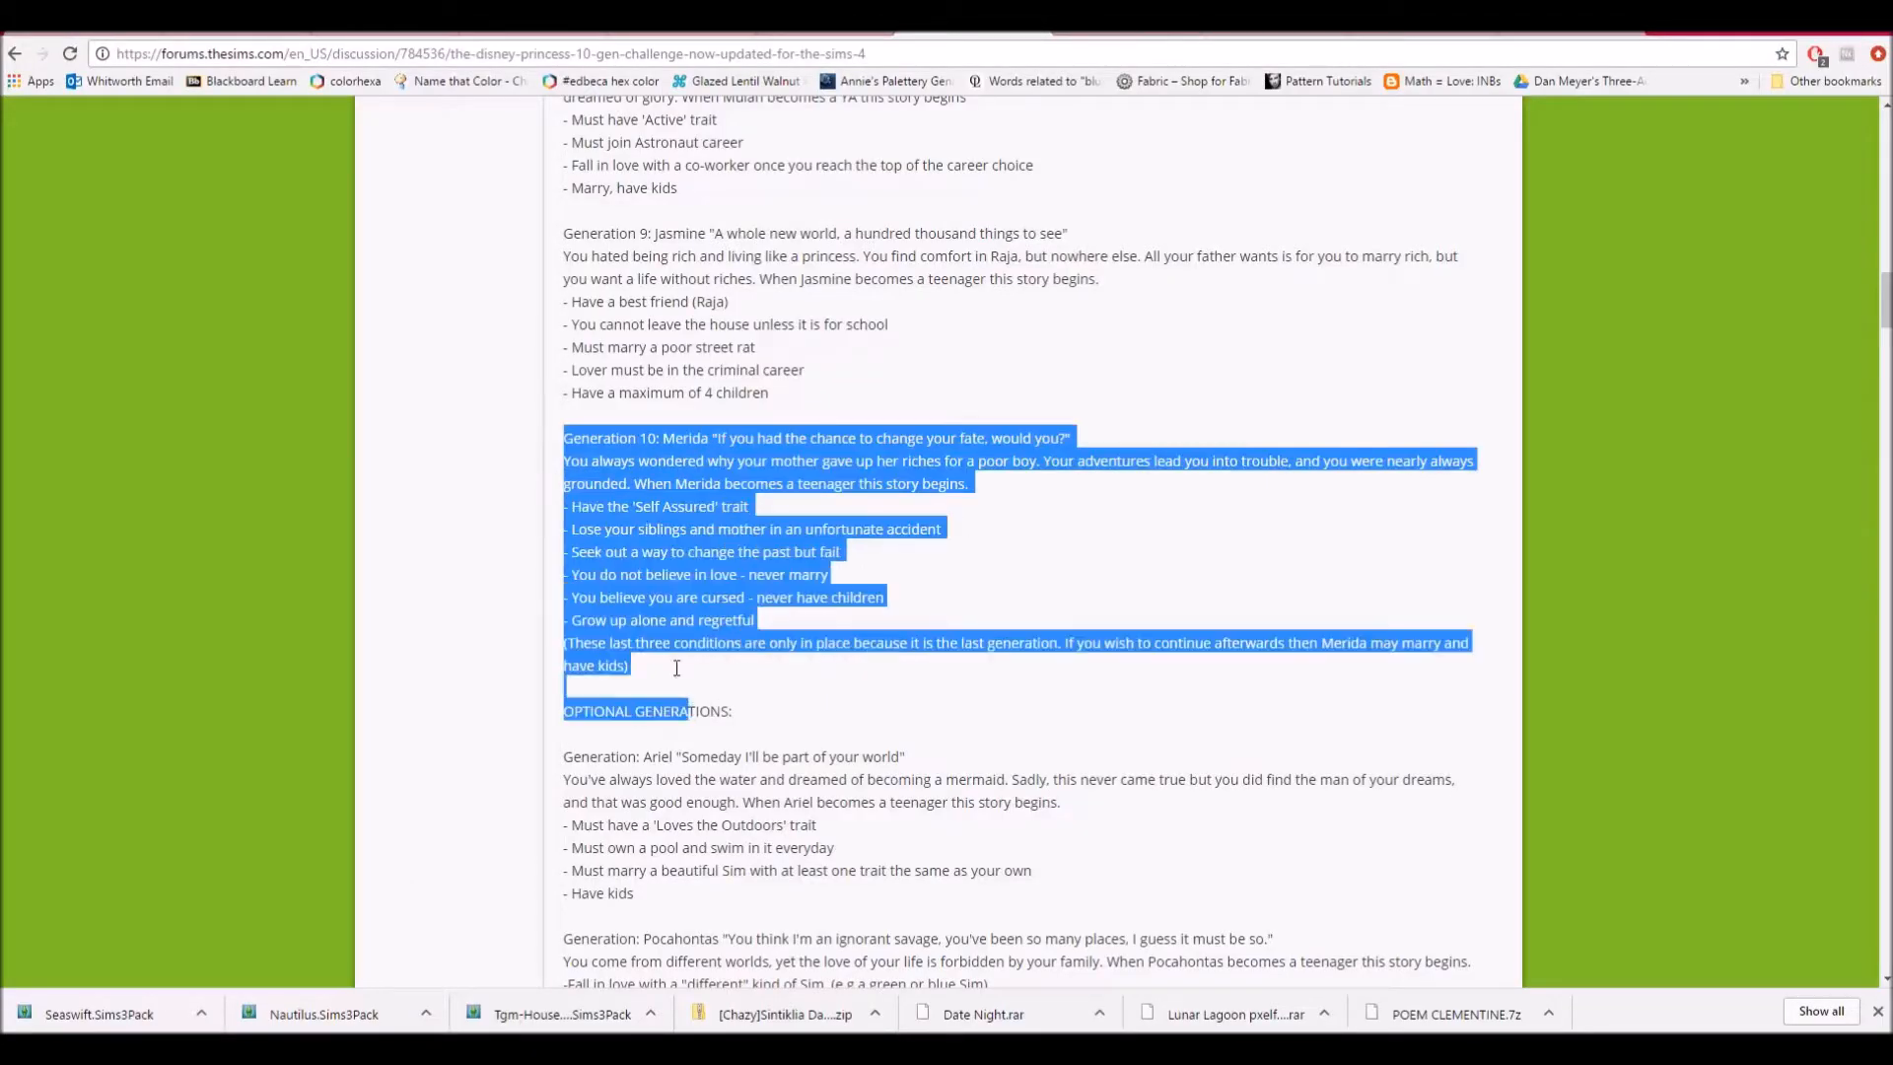
{"action": "scroll", "scroll_direction": "up", "scroll_amount": 3}
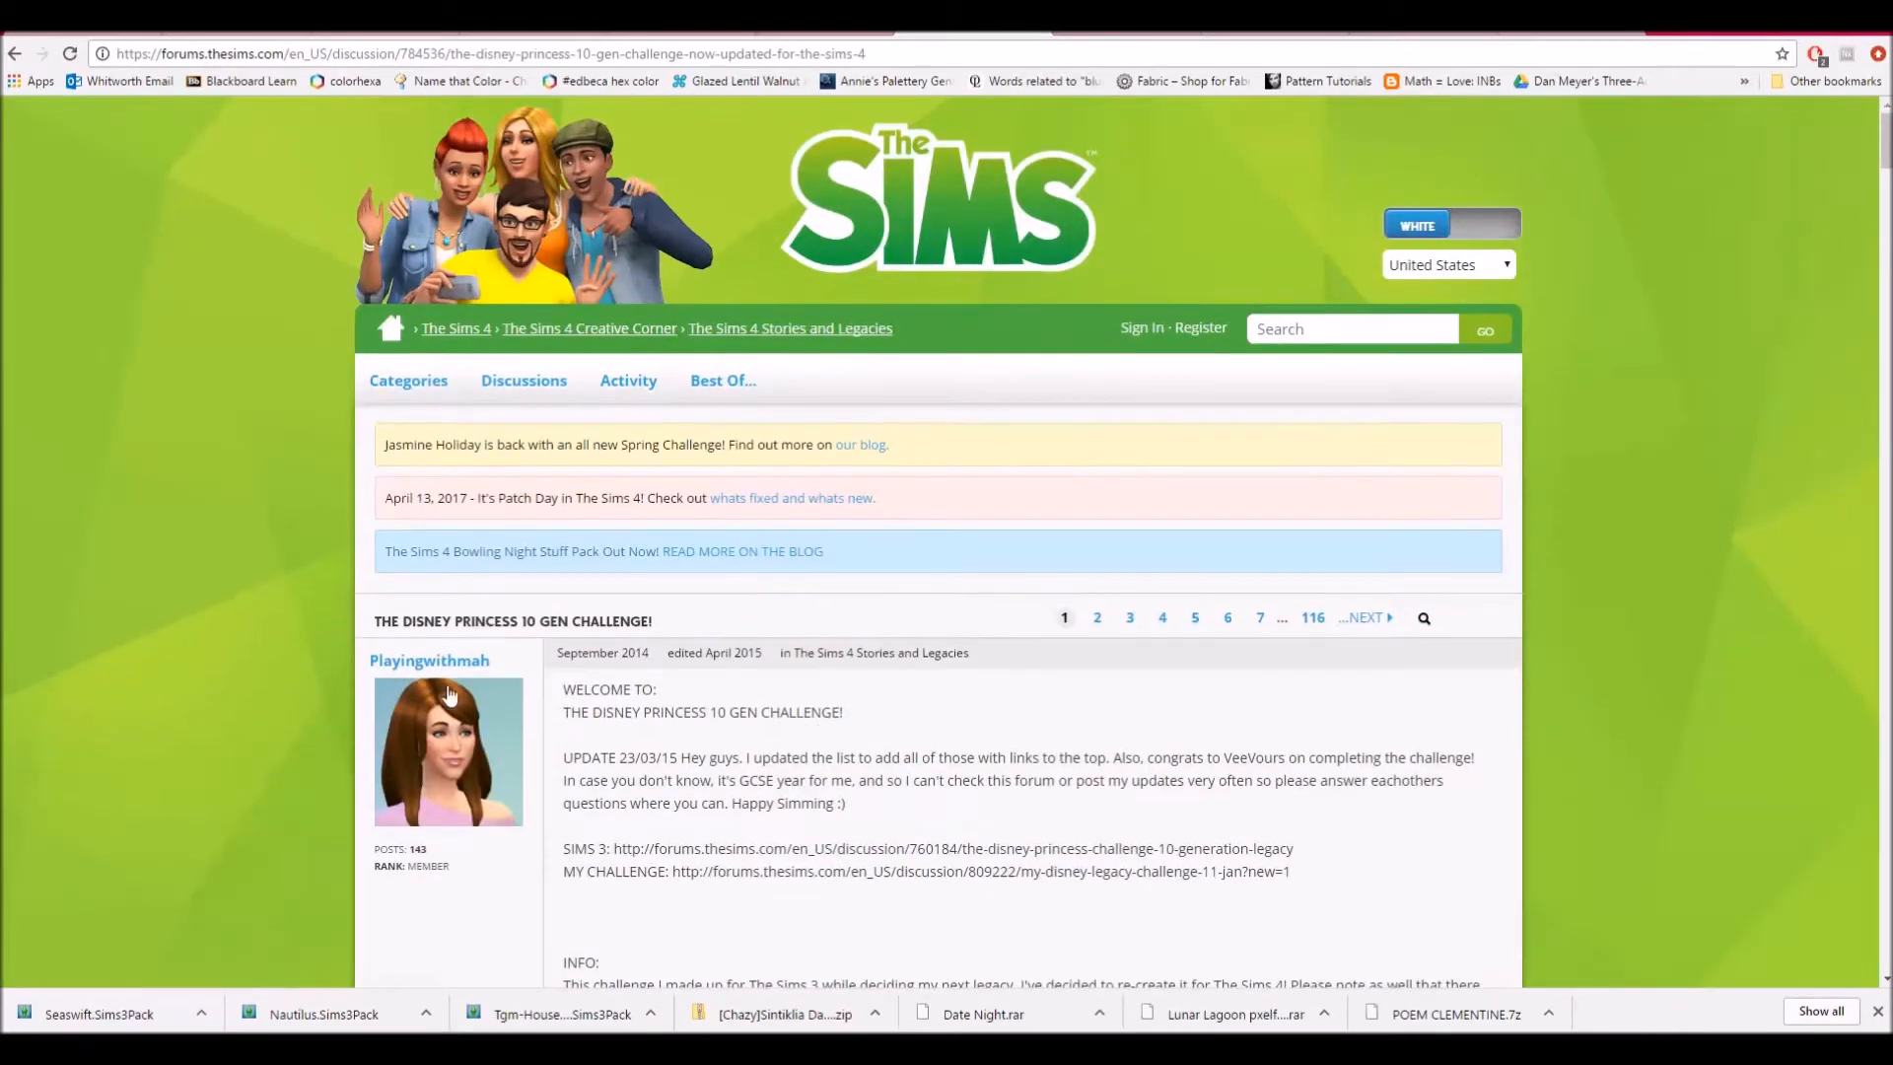
{"action": "mouse_move", "coordinate": [680, 631]}
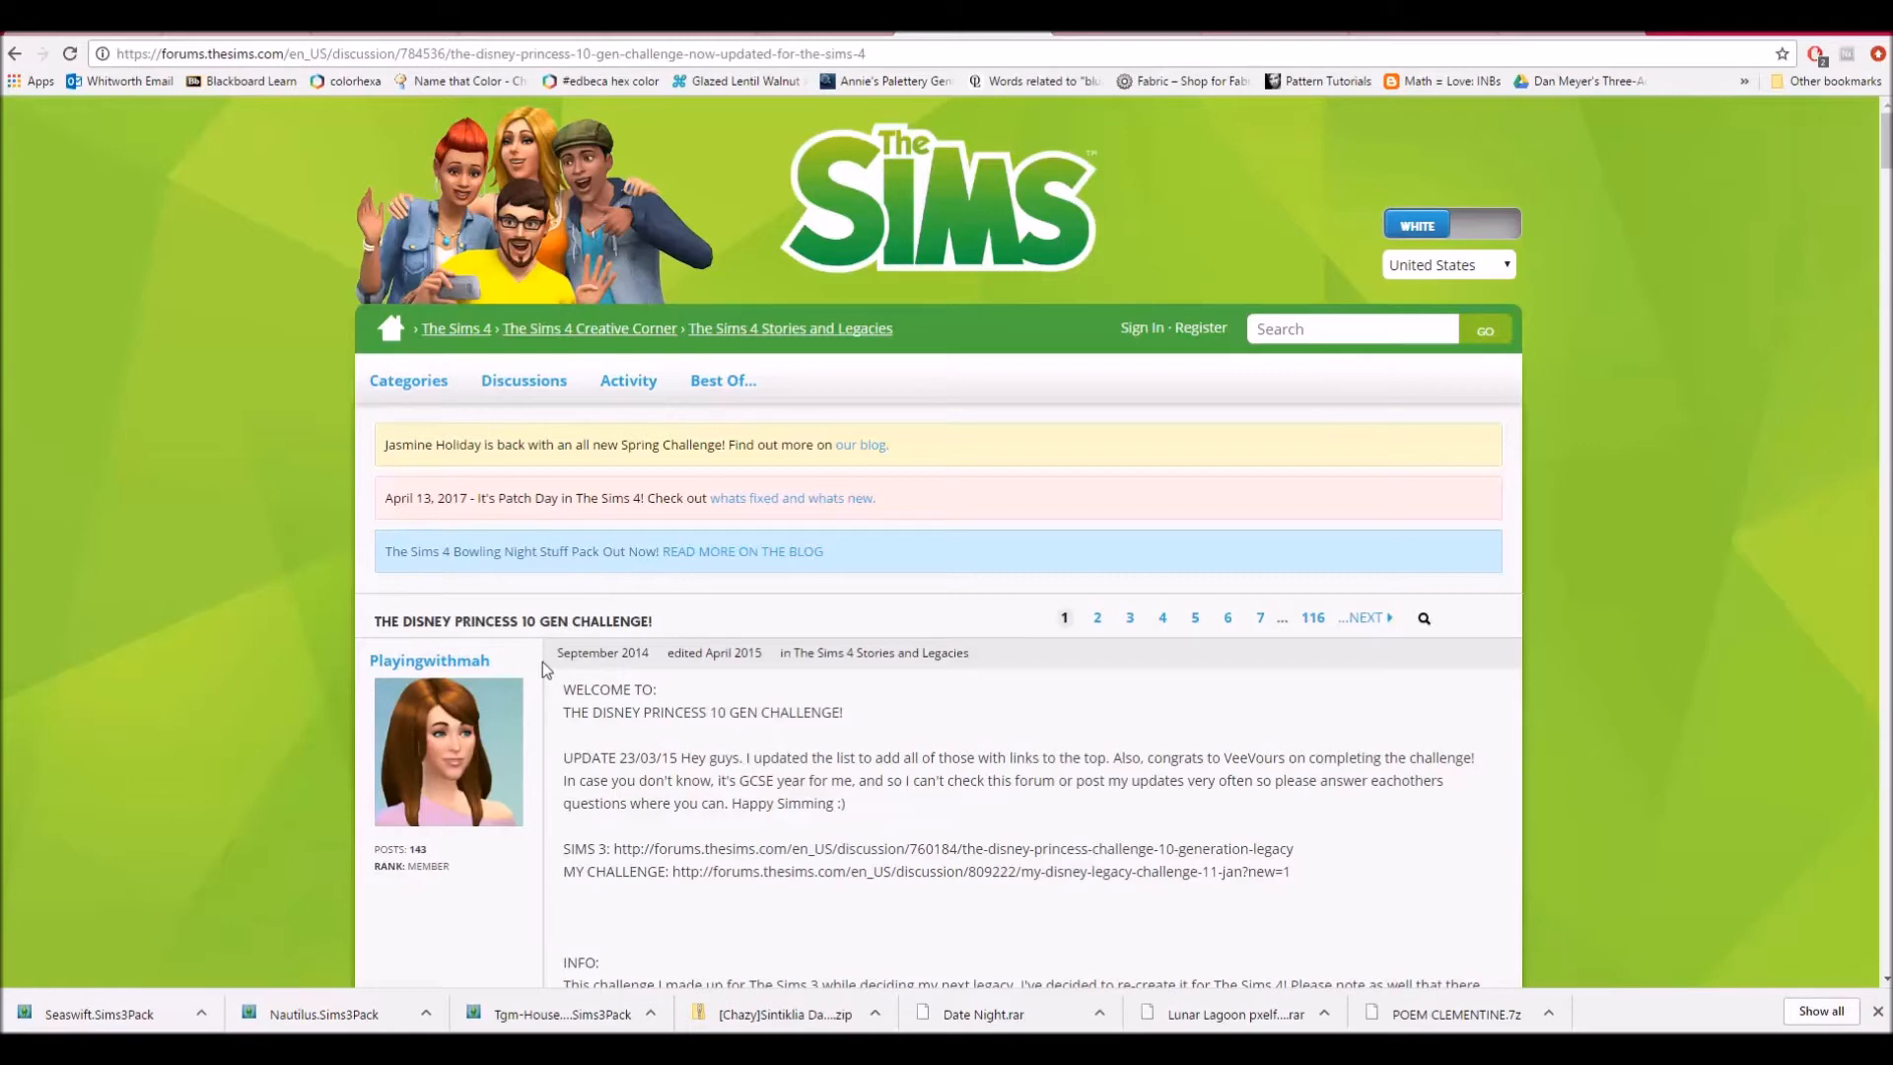
{"action": "mouse_move", "coordinate": [529, 672]}
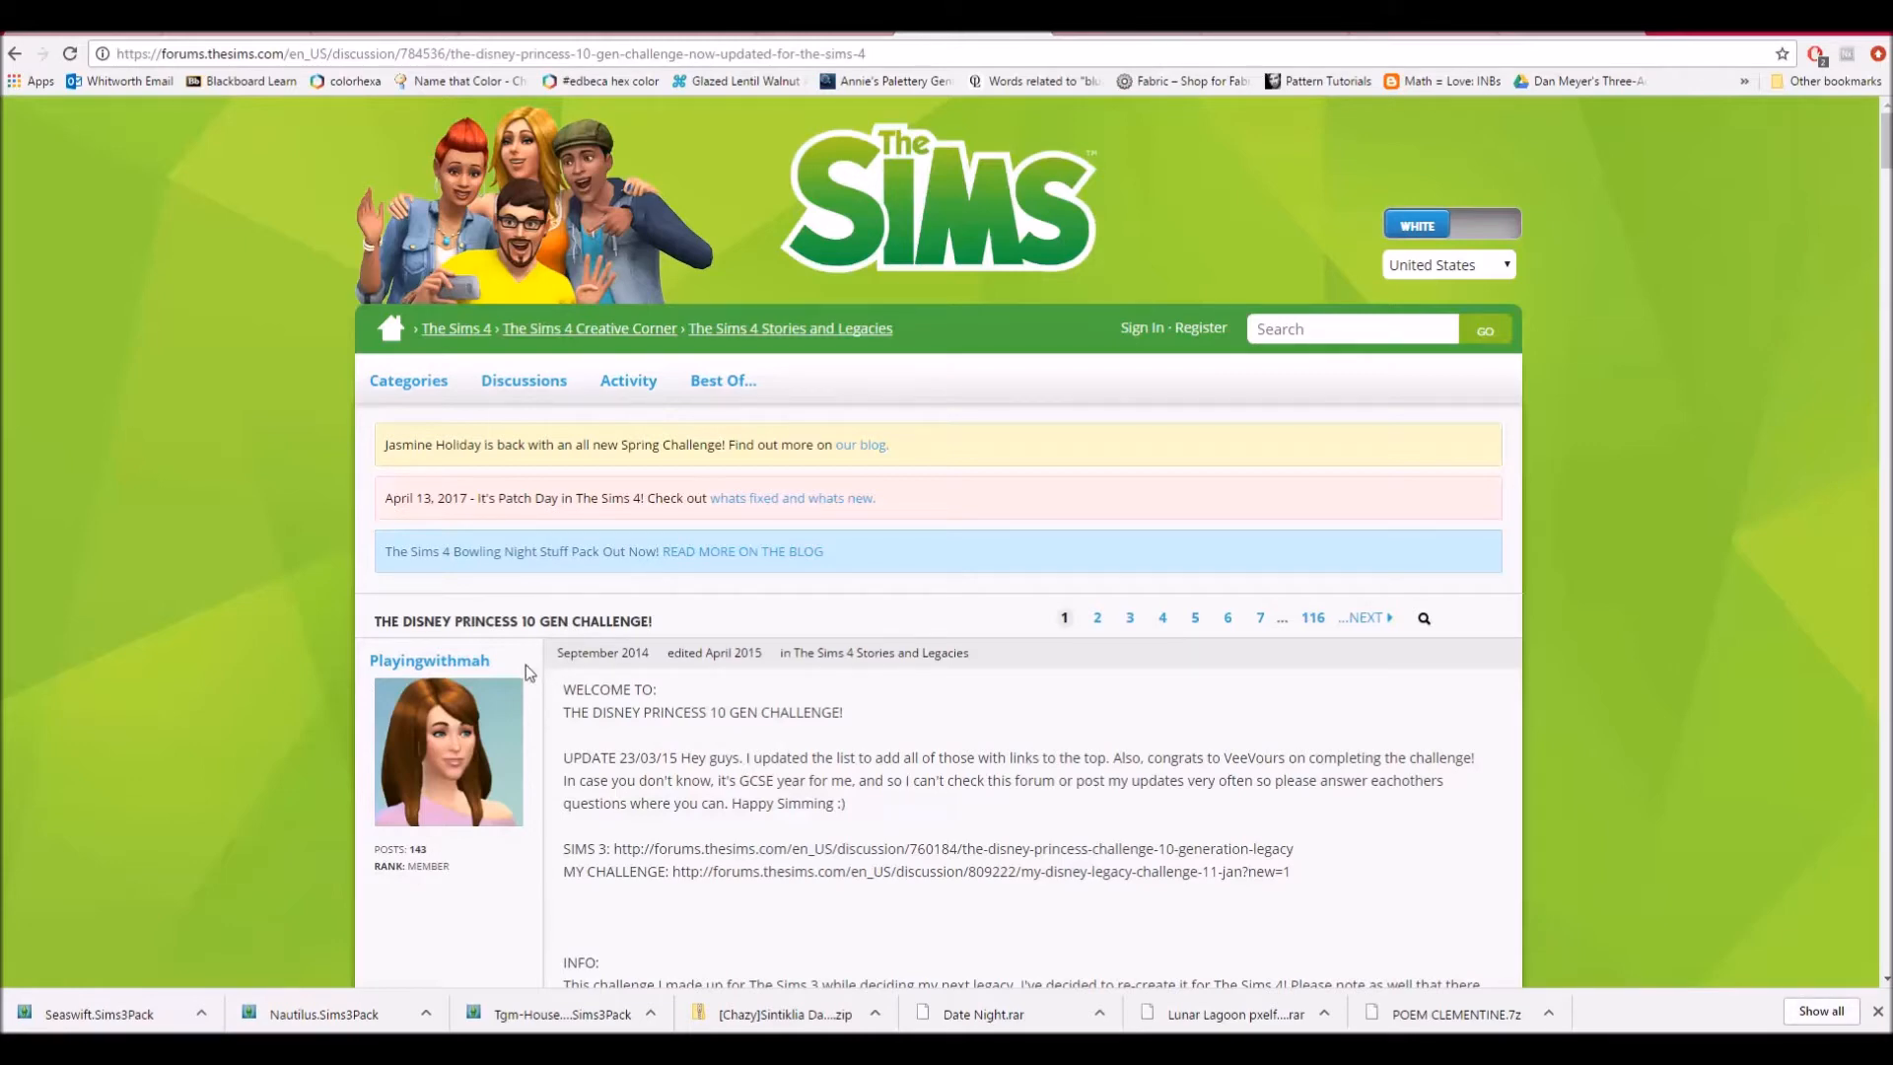
{"action": "scroll", "scroll_direction": "down", "scroll_amount": 3}
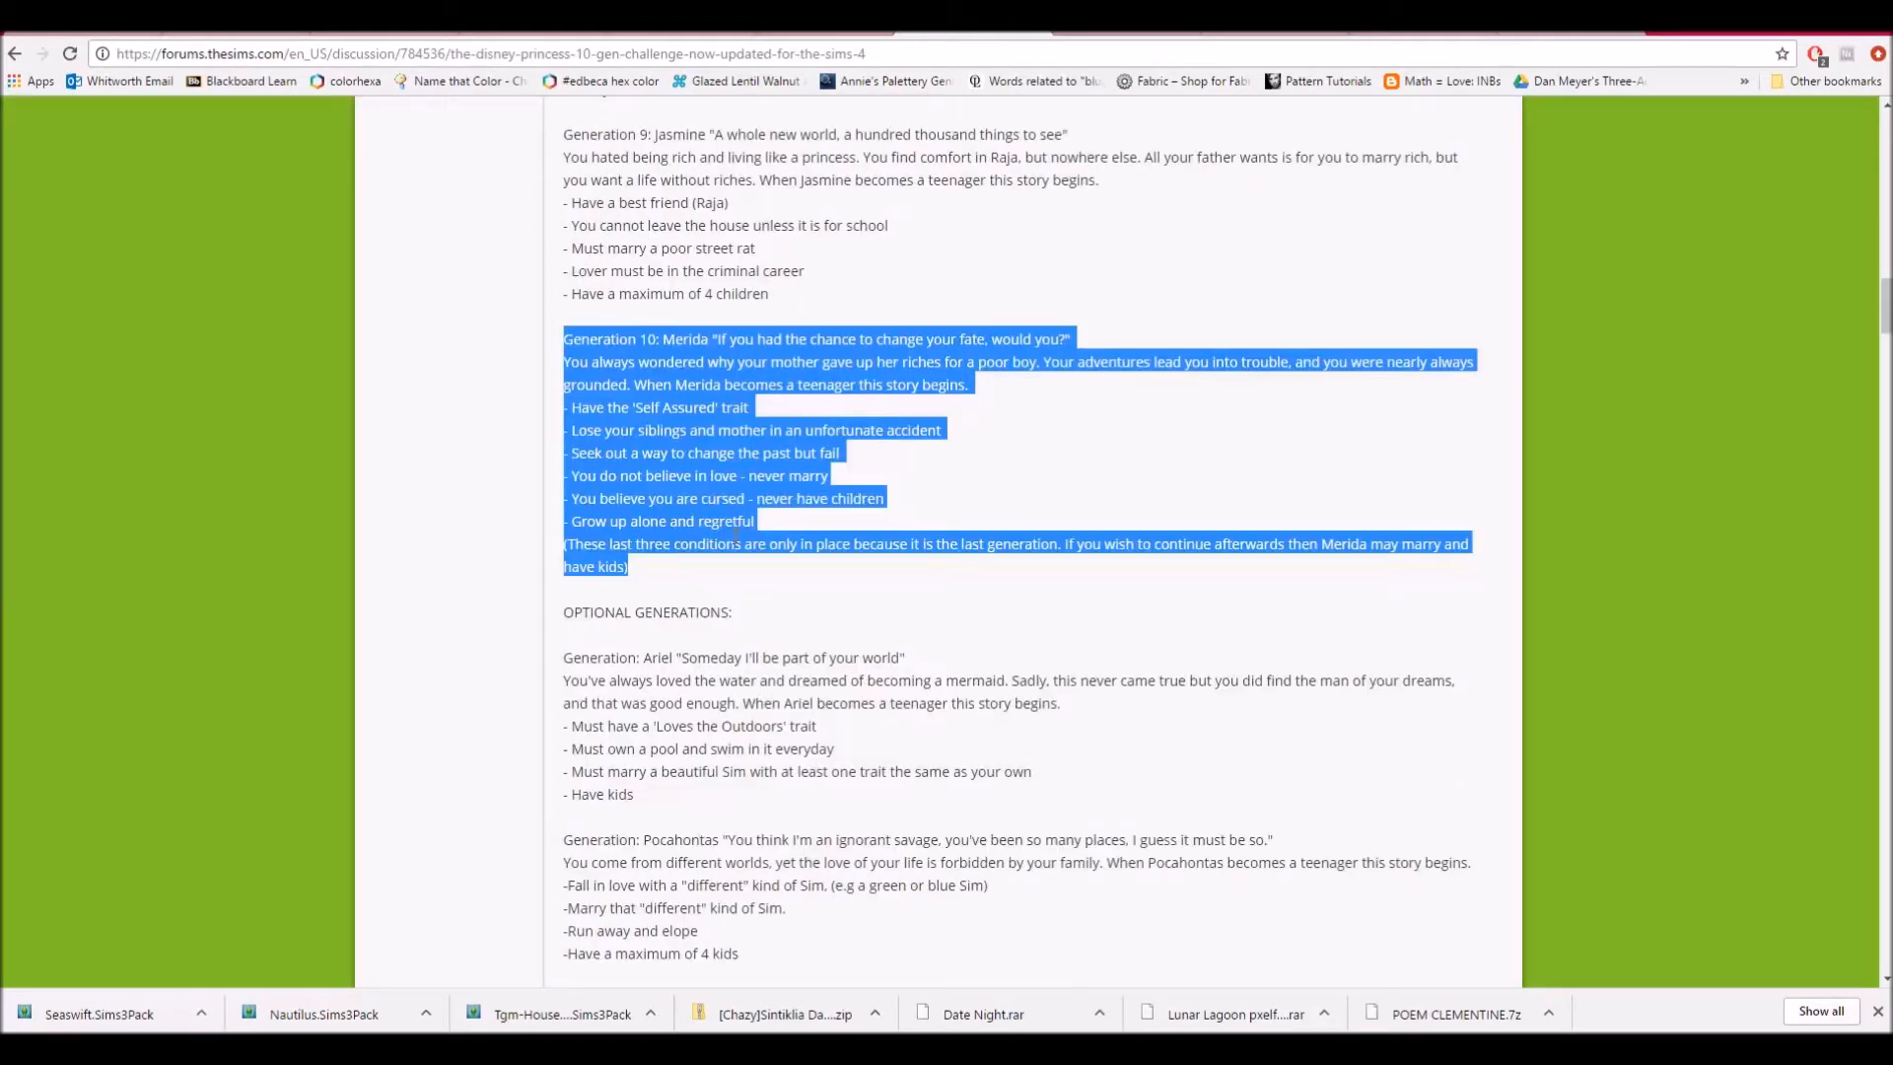
Highlight Merida's 'Lose your siblings and mother' and 'Self Assured' trait rules in turn.
{"action": "left_click", "coordinate": [750, 475]}
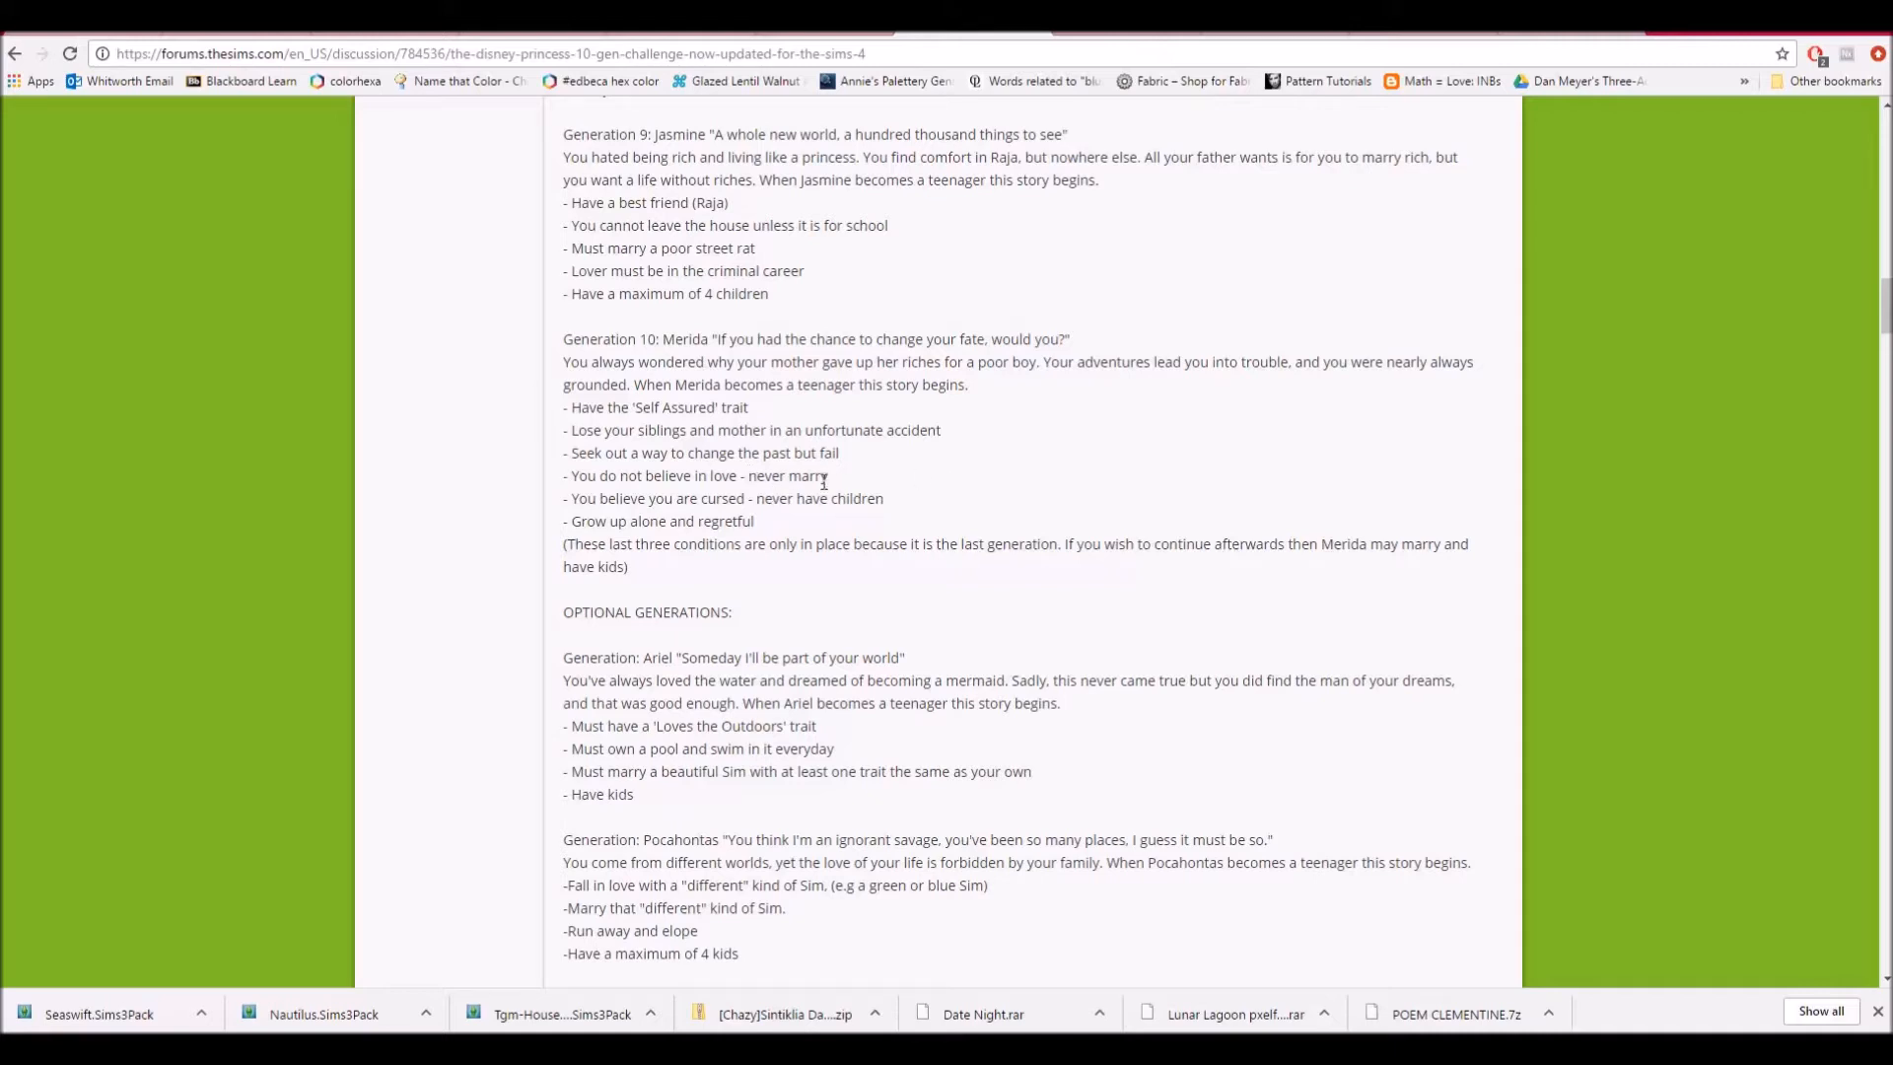
{"action": "left_click_drag", "start_coordinate": [563, 474], "coordinate": [828, 474]}
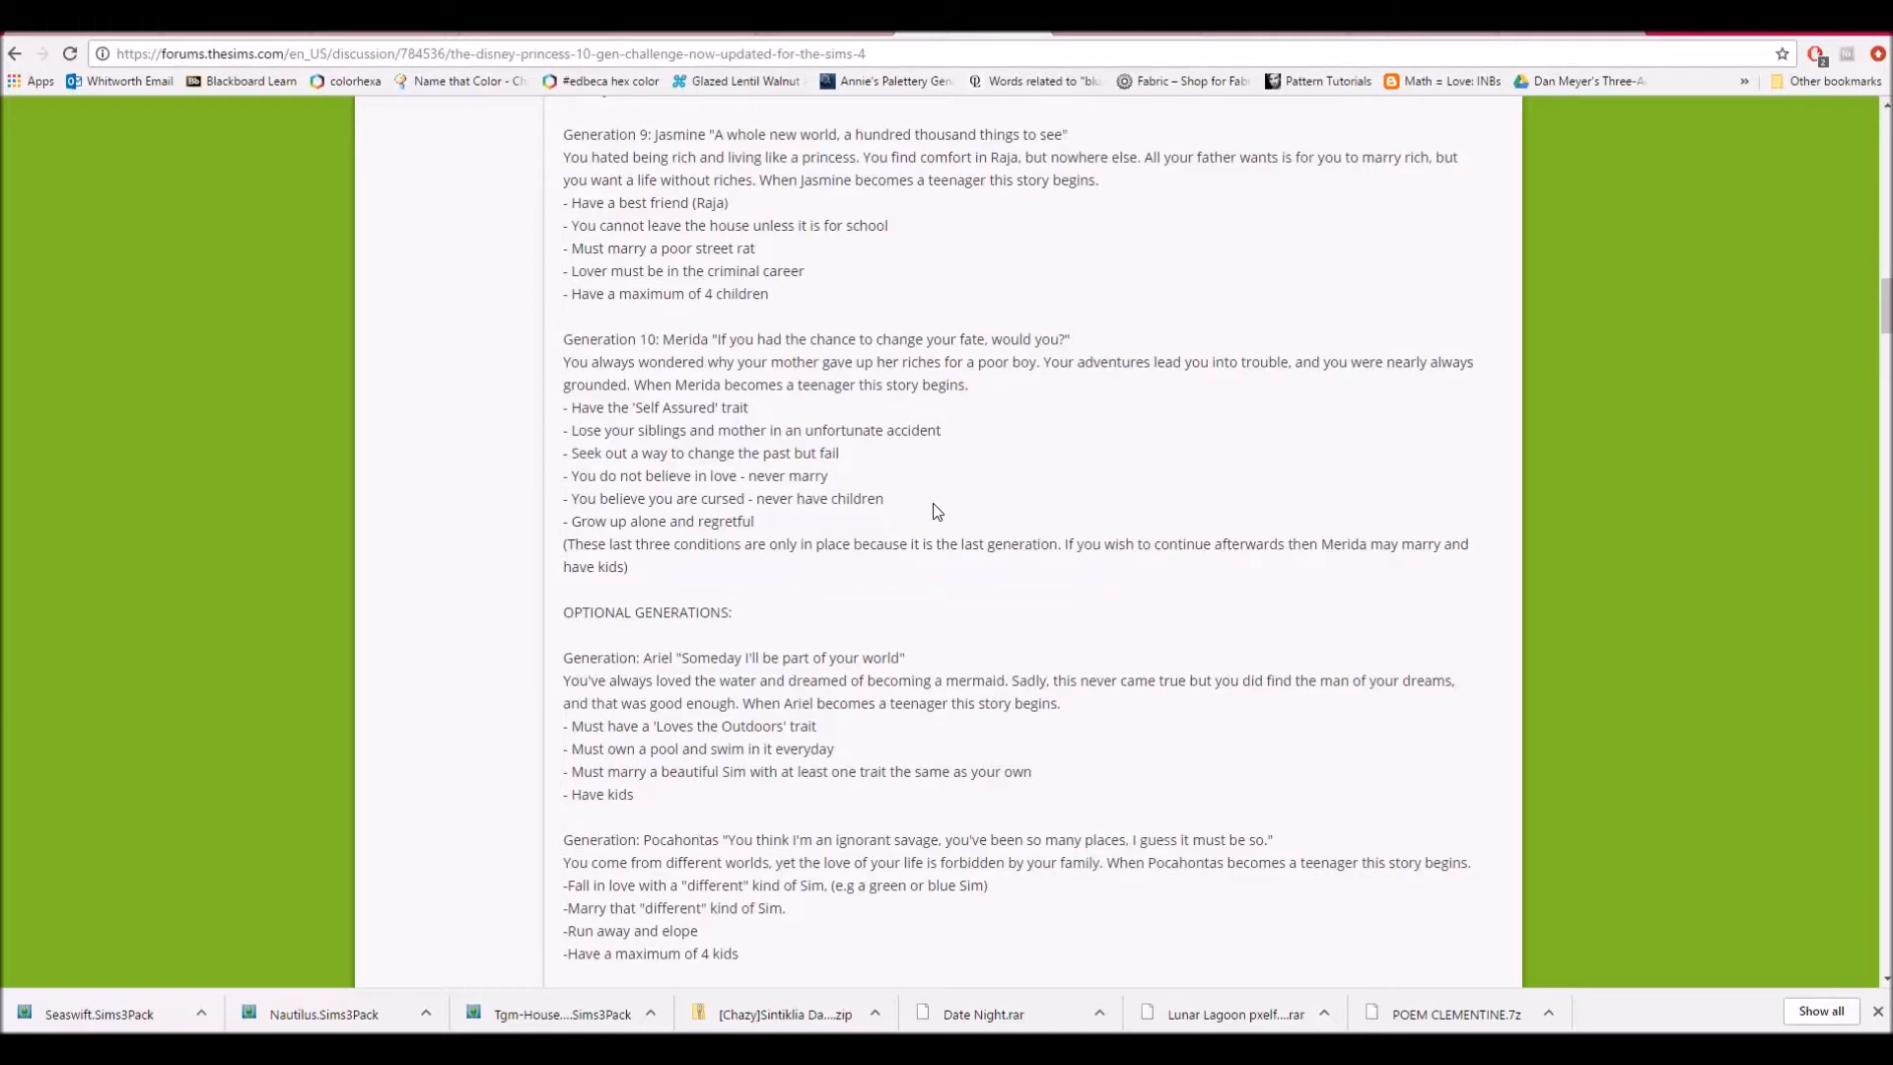
{"action": "mouse_move", "coordinate": [931, 507]}
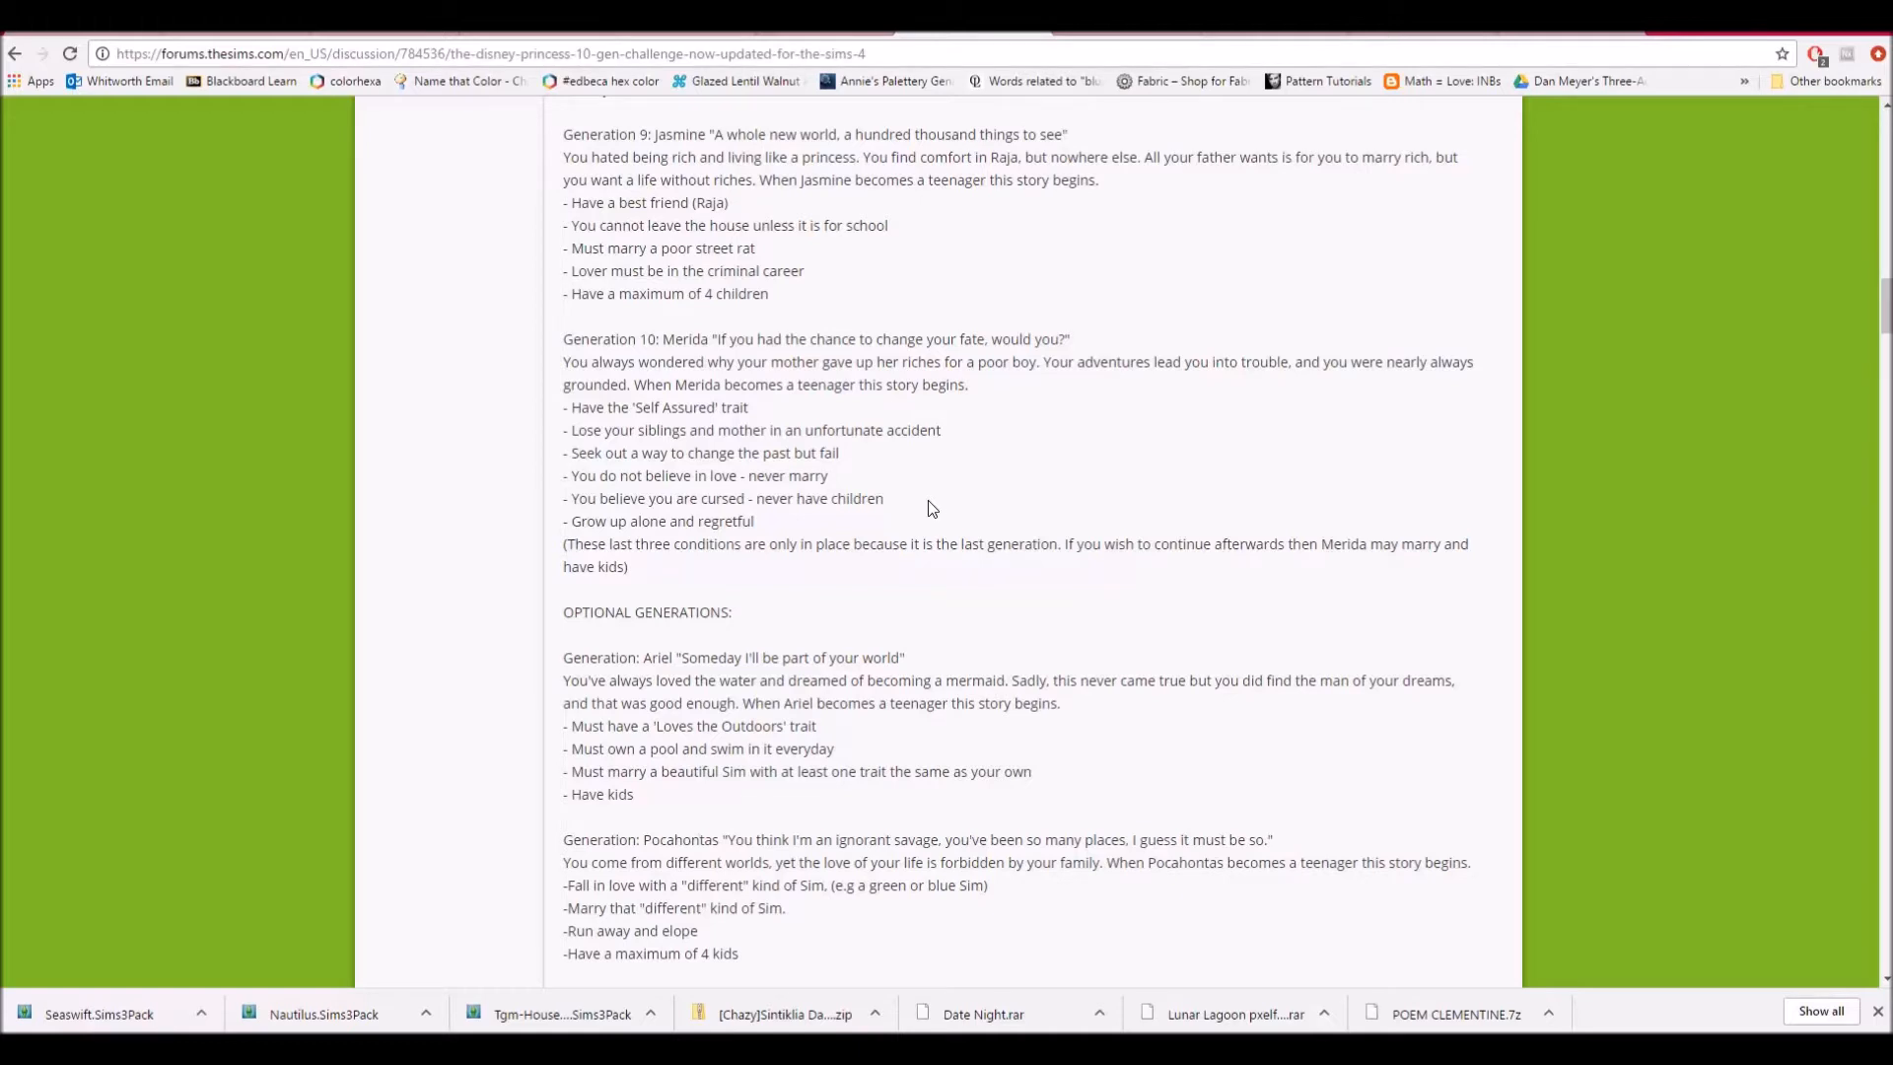
{"action": "mouse_move", "coordinate": [959, 435]}
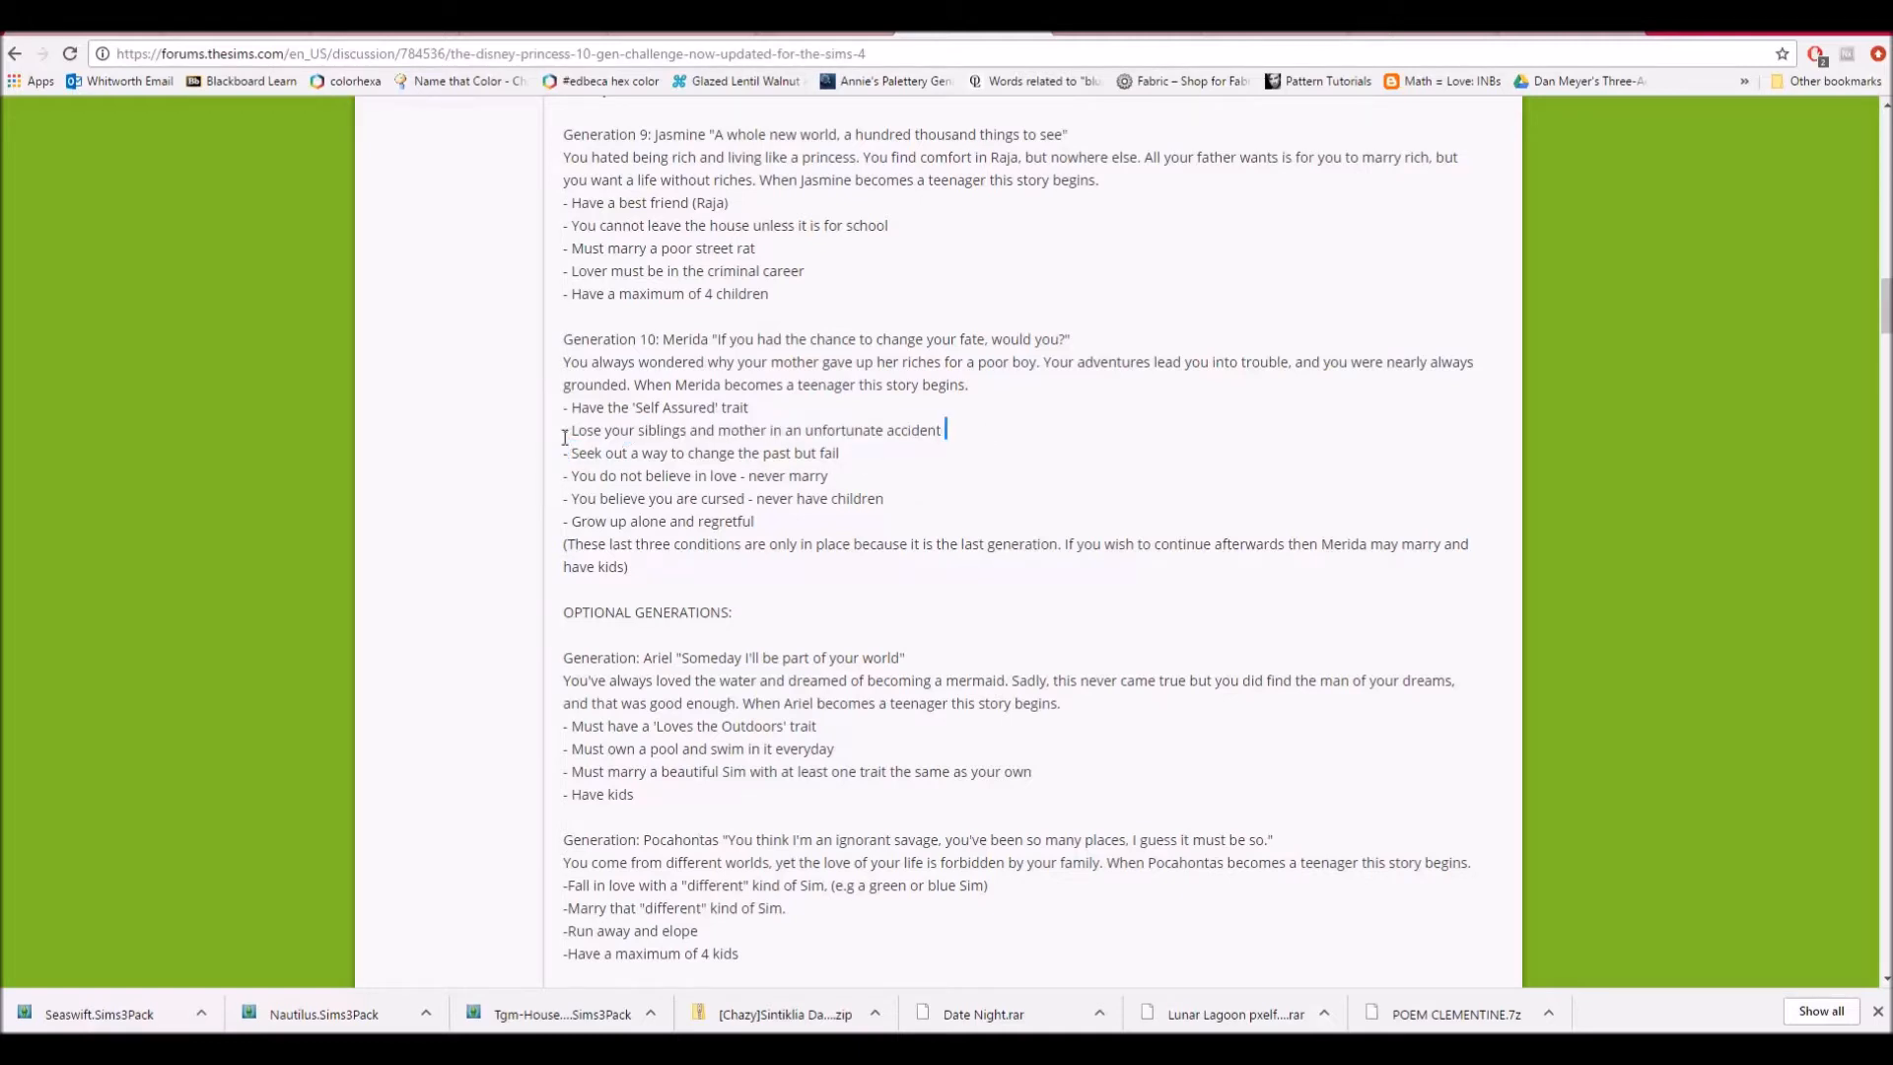
{"action": "left_click_drag", "start_coordinate": [574, 430], "coordinate": [942, 430]}
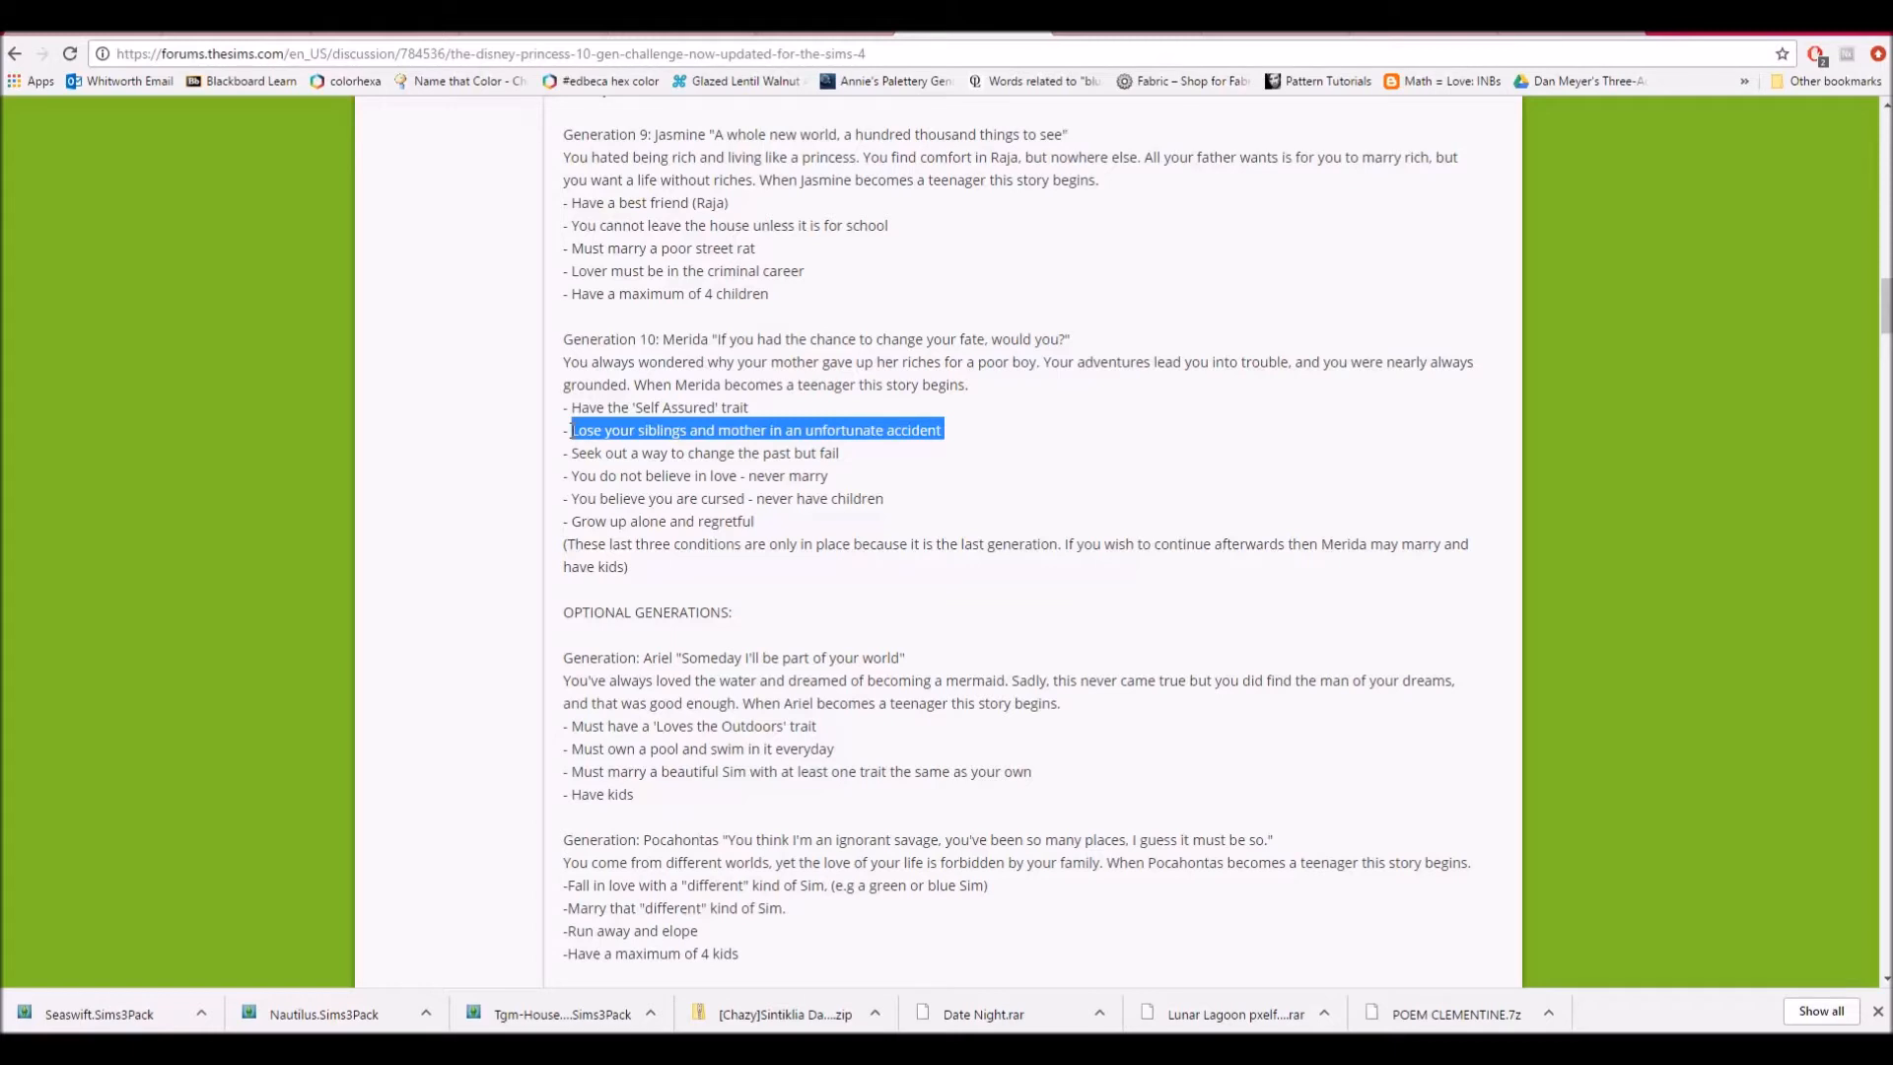
{"action": "mouse_move", "coordinate": [748, 397]}
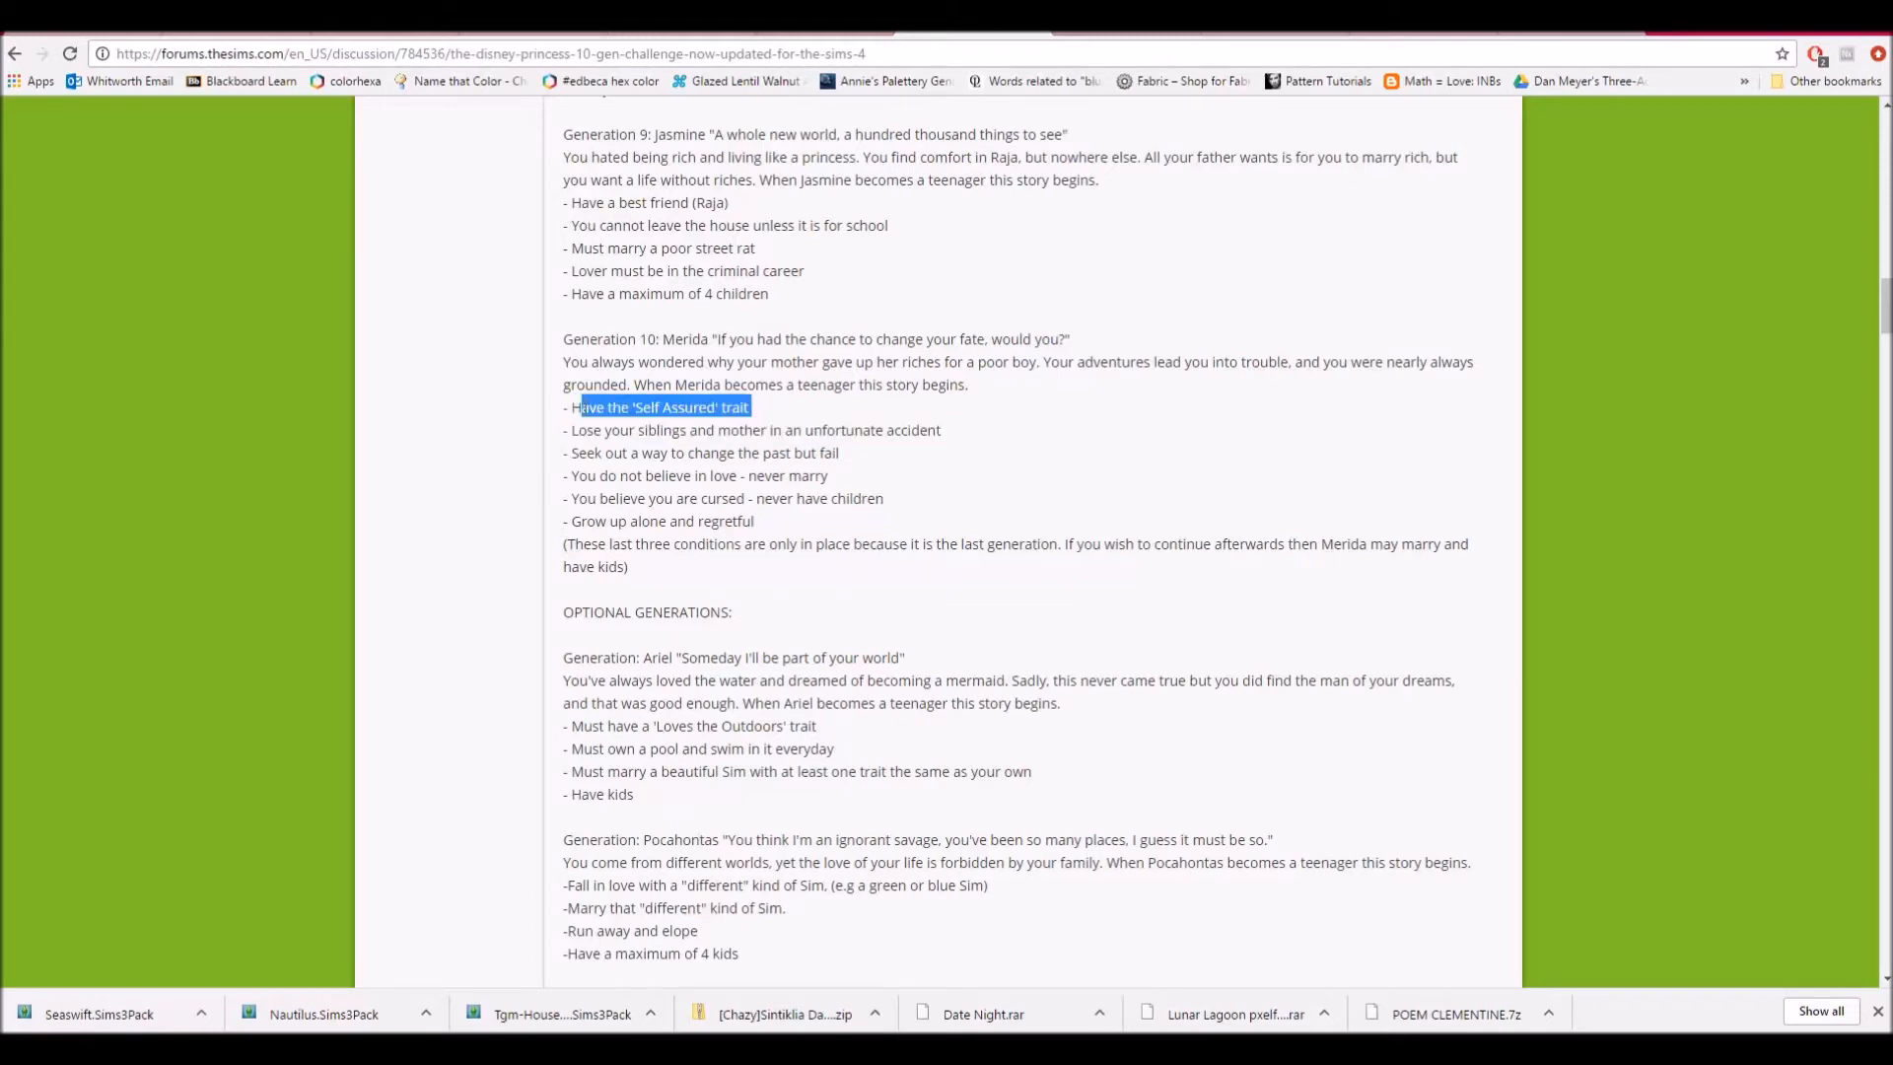
{"action": "left_click", "coordinate": [941, 451]}
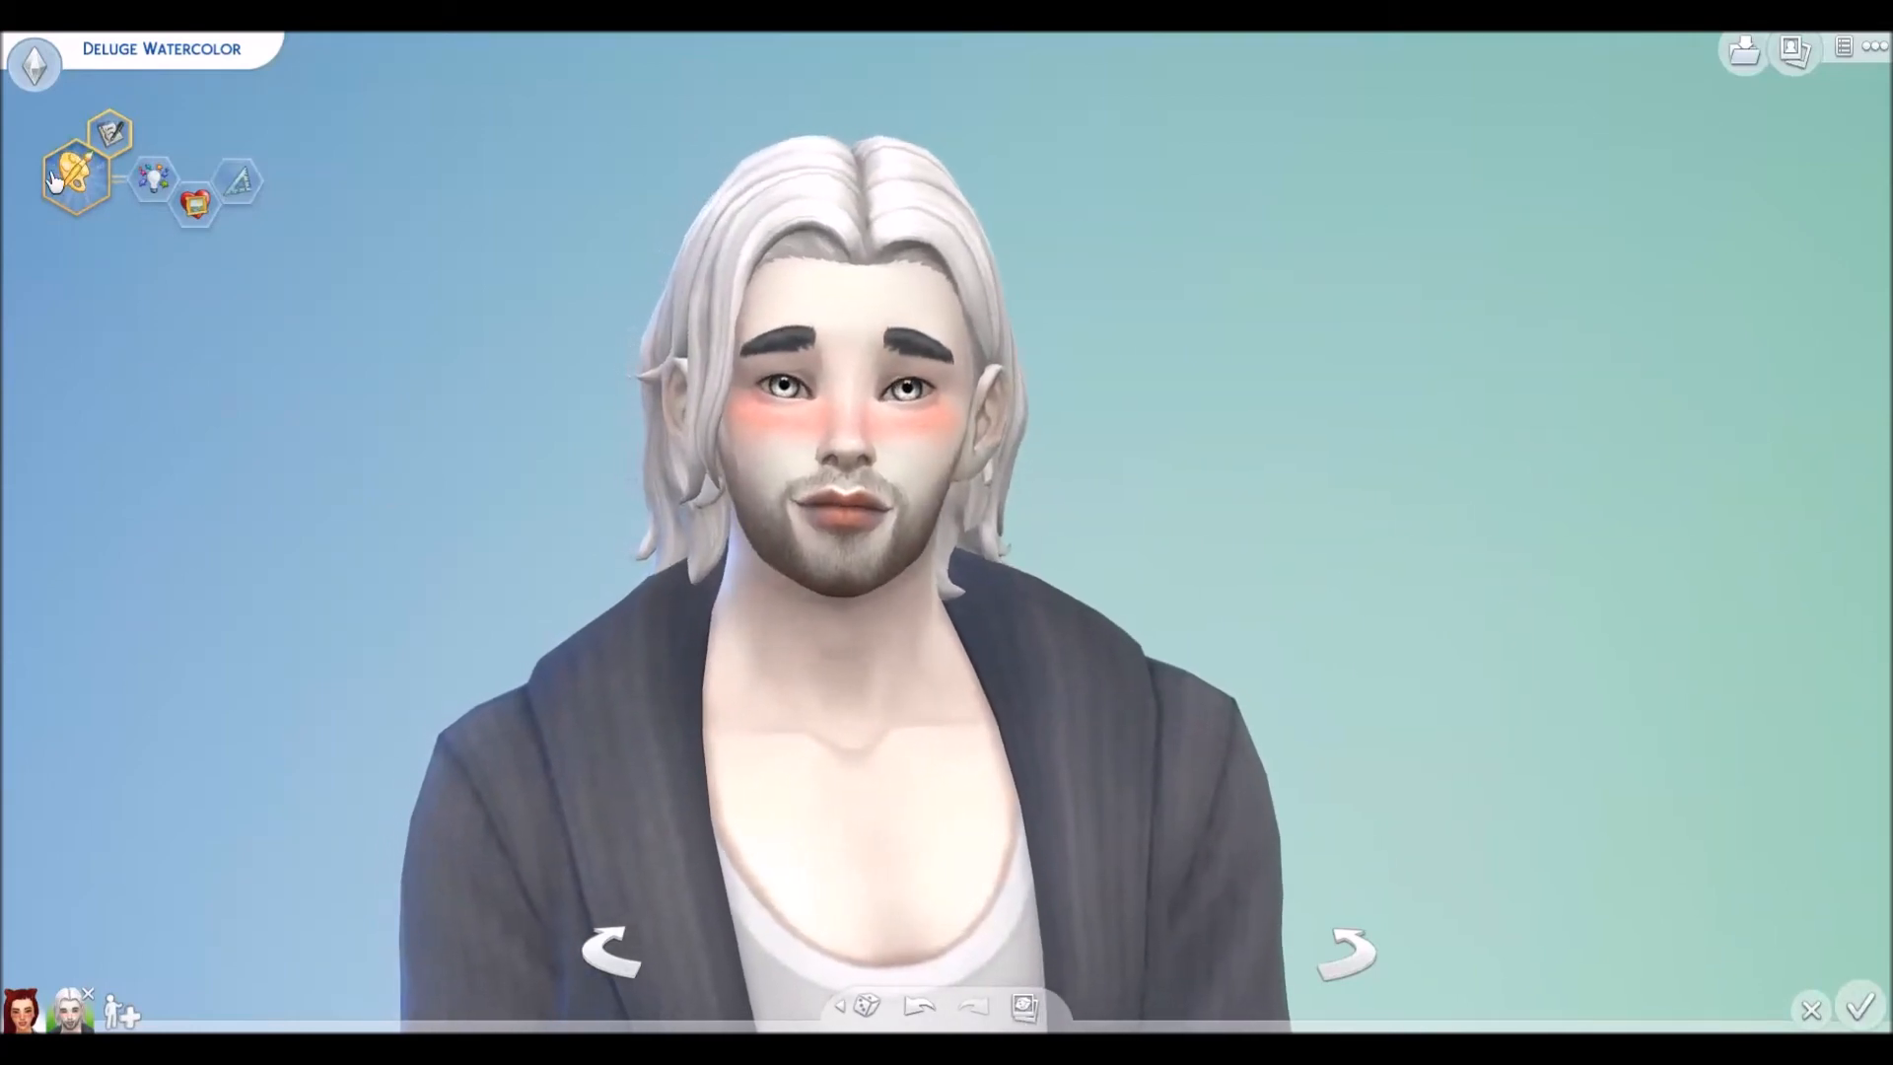
{"action": "mouse_move", "coordinate": [71, 177]}
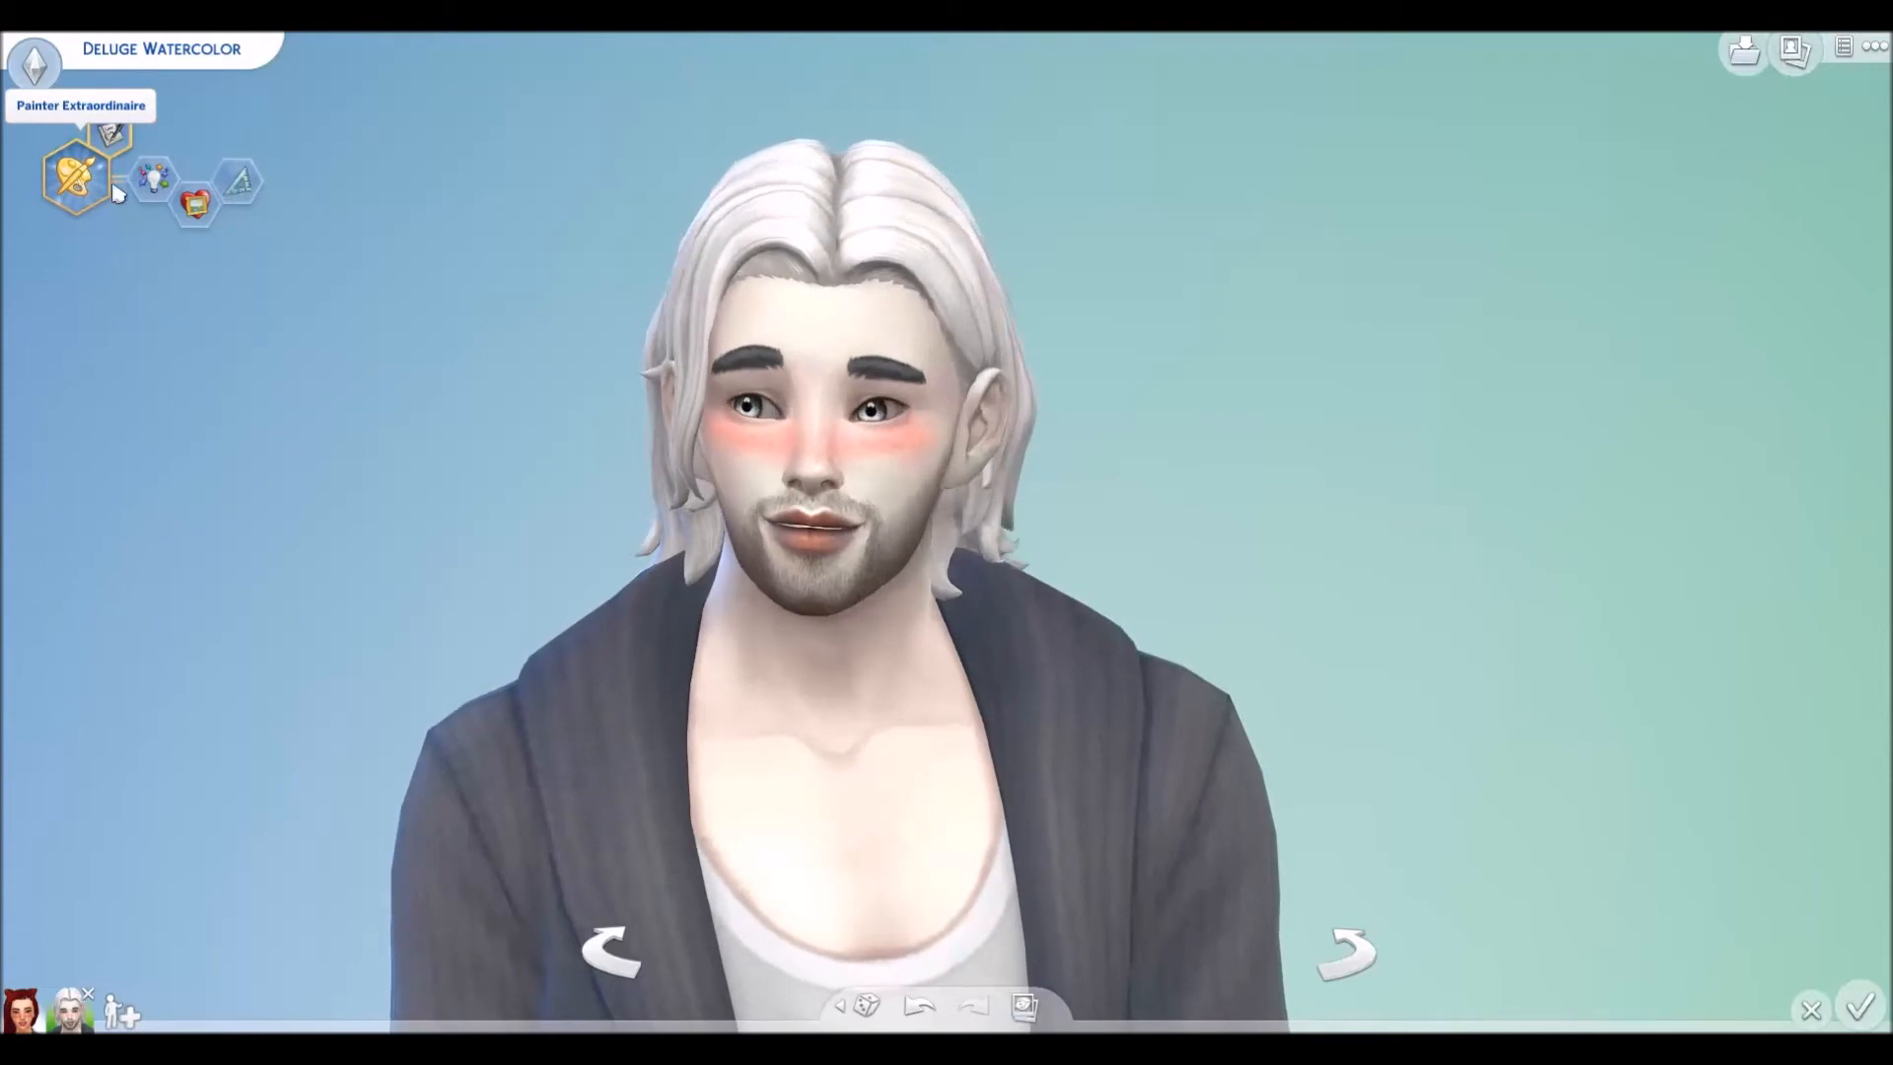
{"action": "mouse_move", "coordinate": [148, 187]}
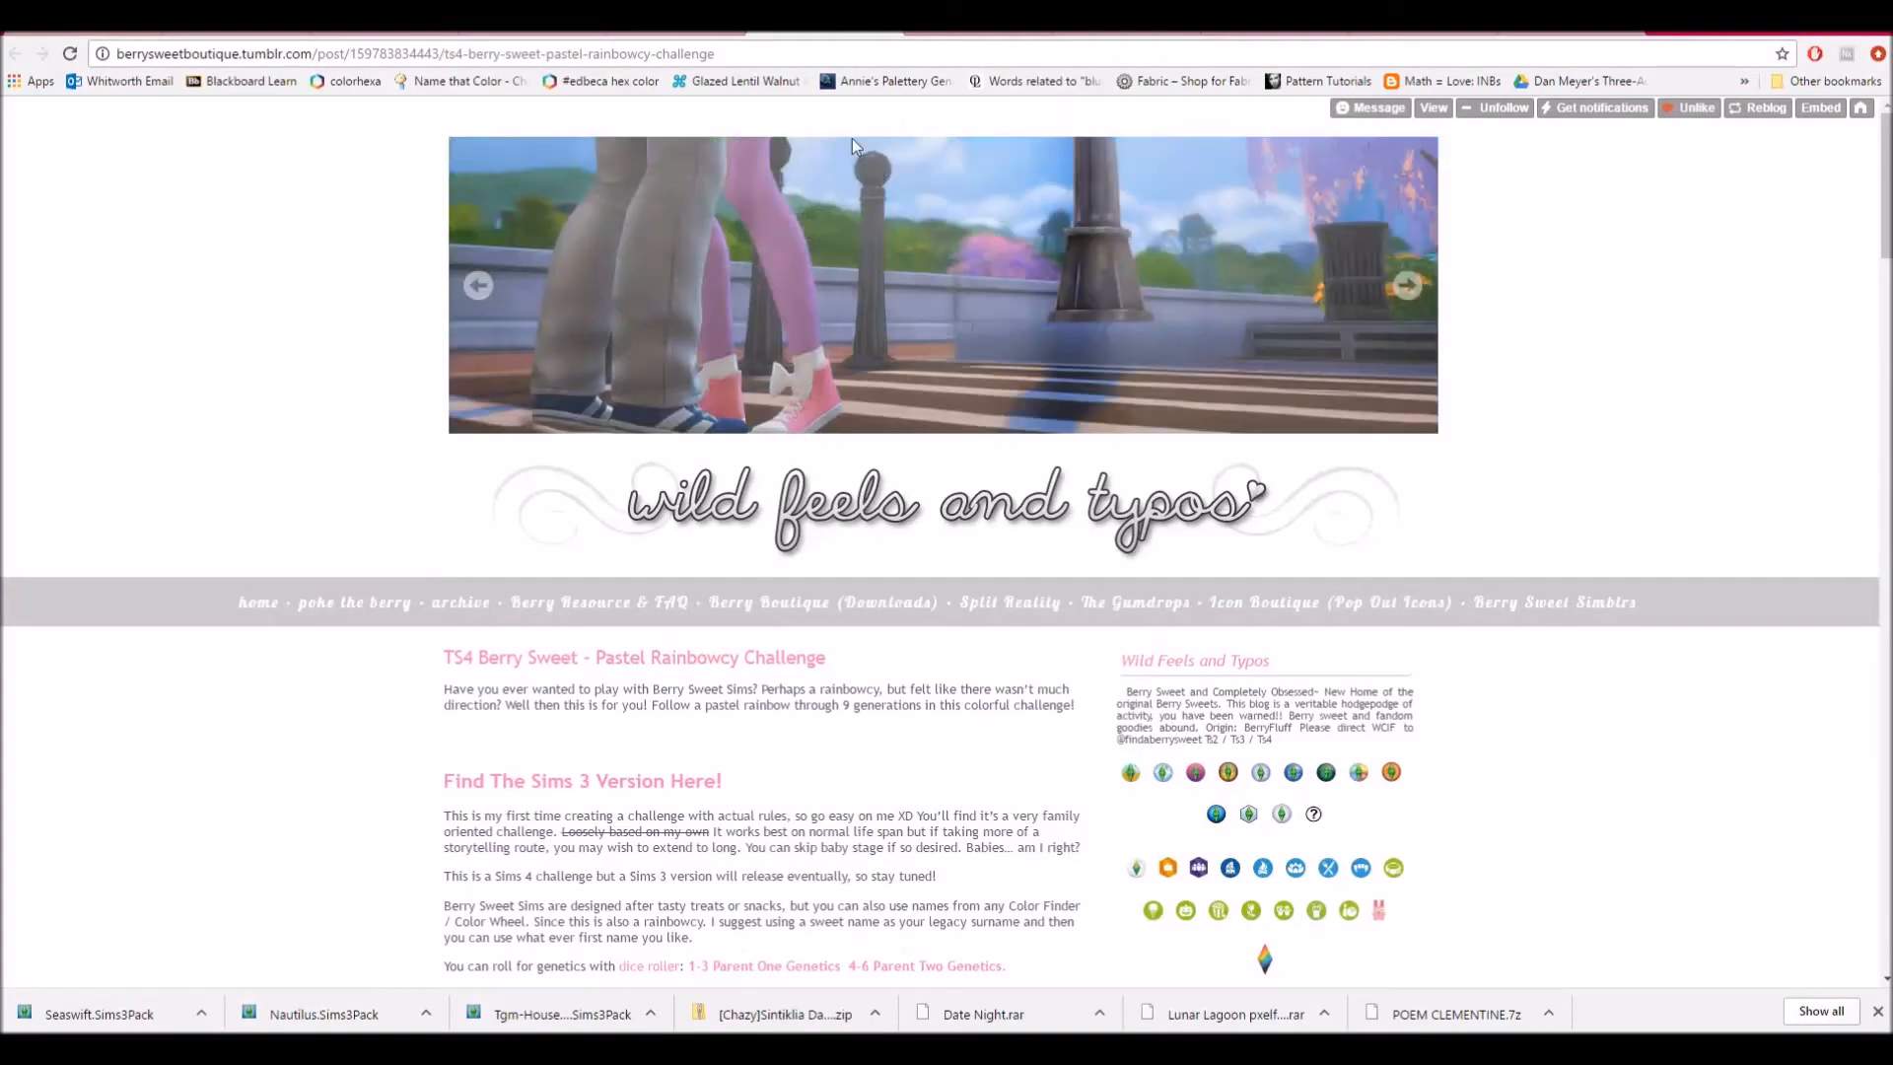
Scroll the Pastel Rainbowcy post down to the Gen 1: White (Founder) rules.
{"action": "scroll", "scroll_direction": "down", "scroll_amount": 3}
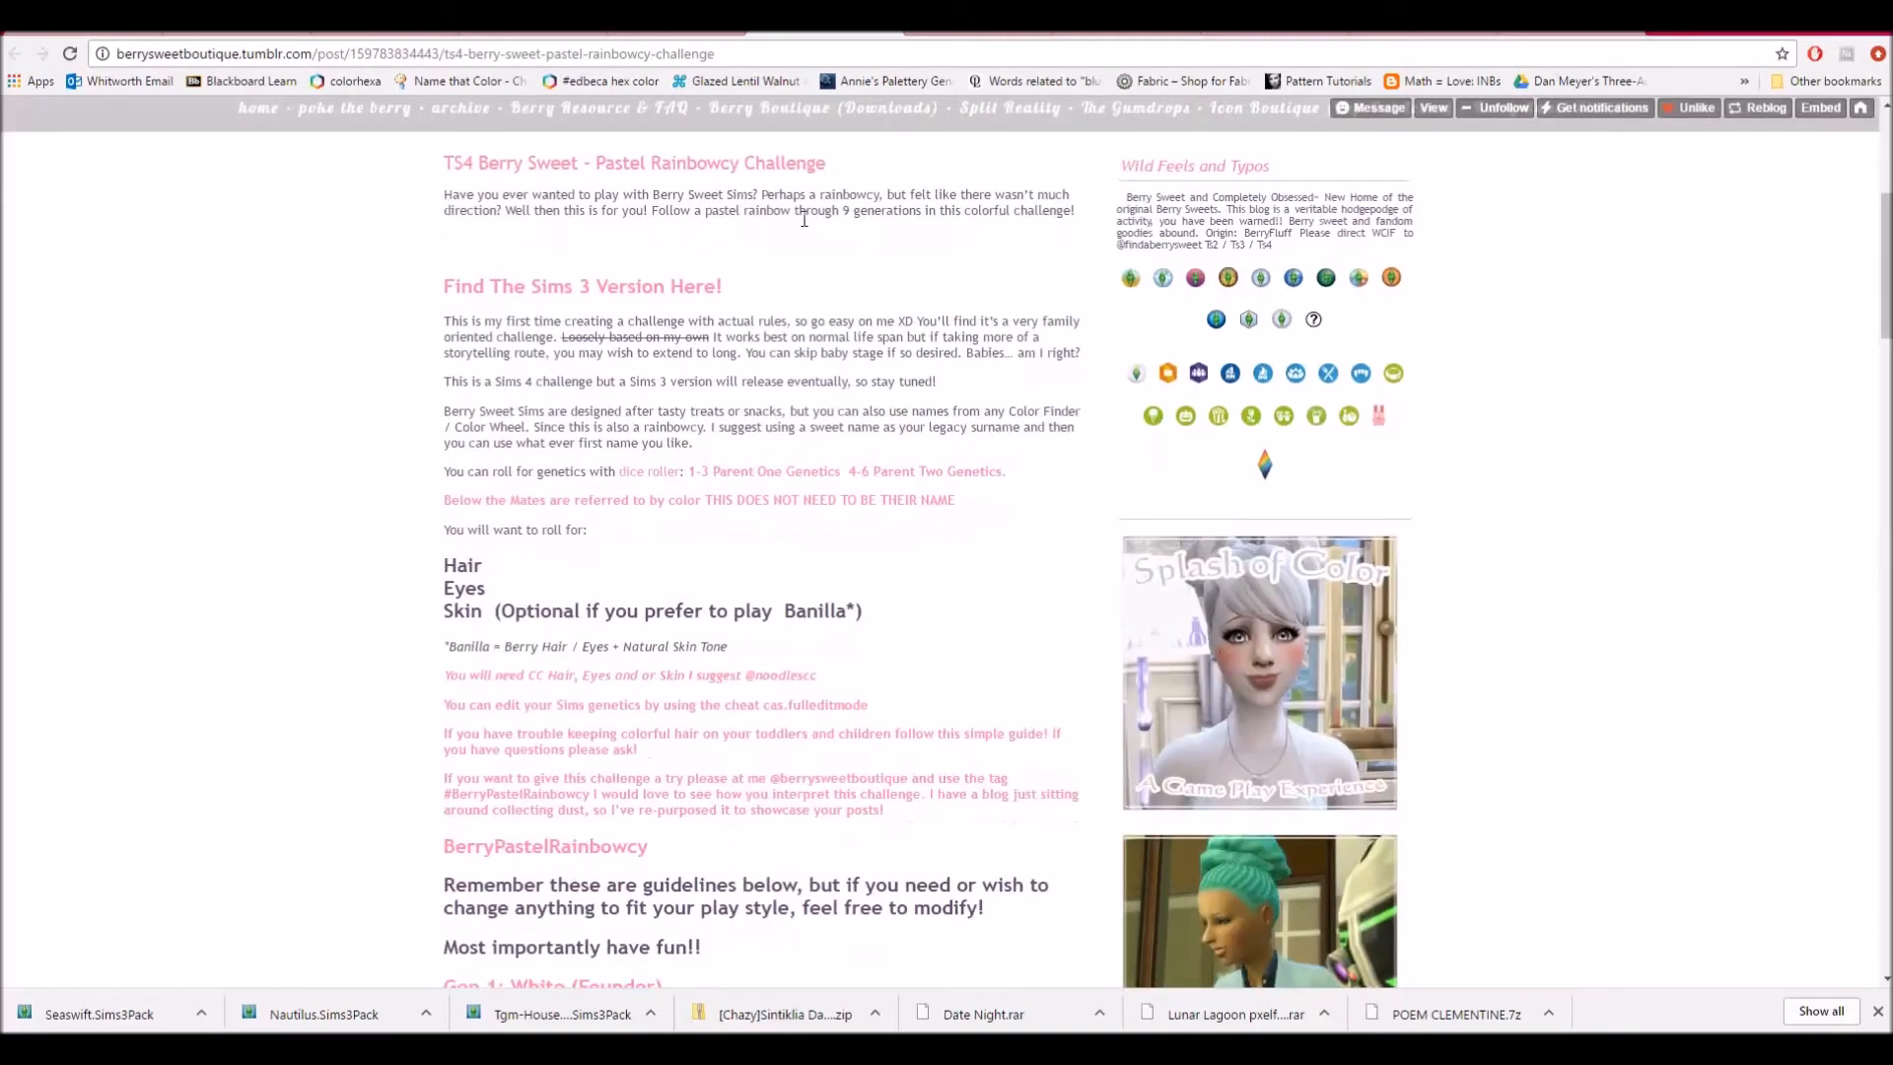
{"action": "scroll", "scroll_direction": "down", "scroll_amount": 3}
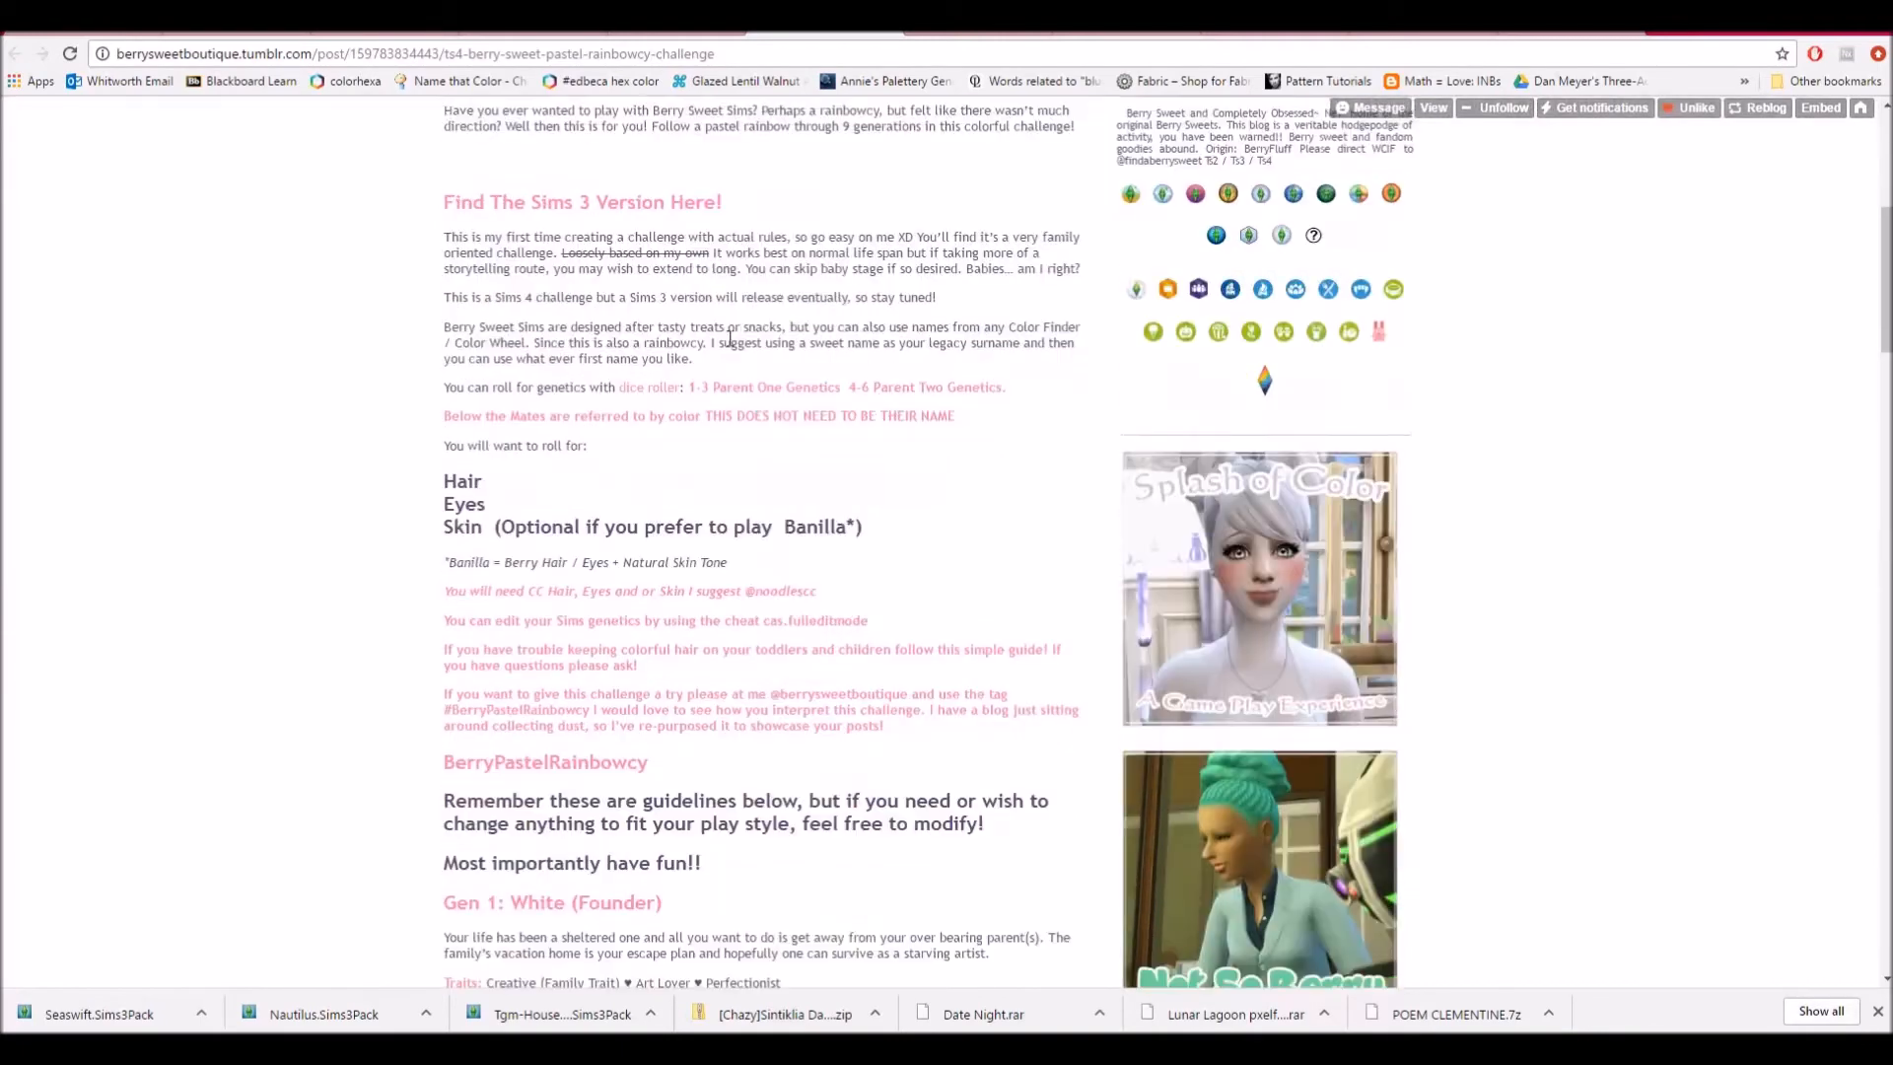
{"action": "scroll", "scroll_direction": "down", "scroll_amount": 3}
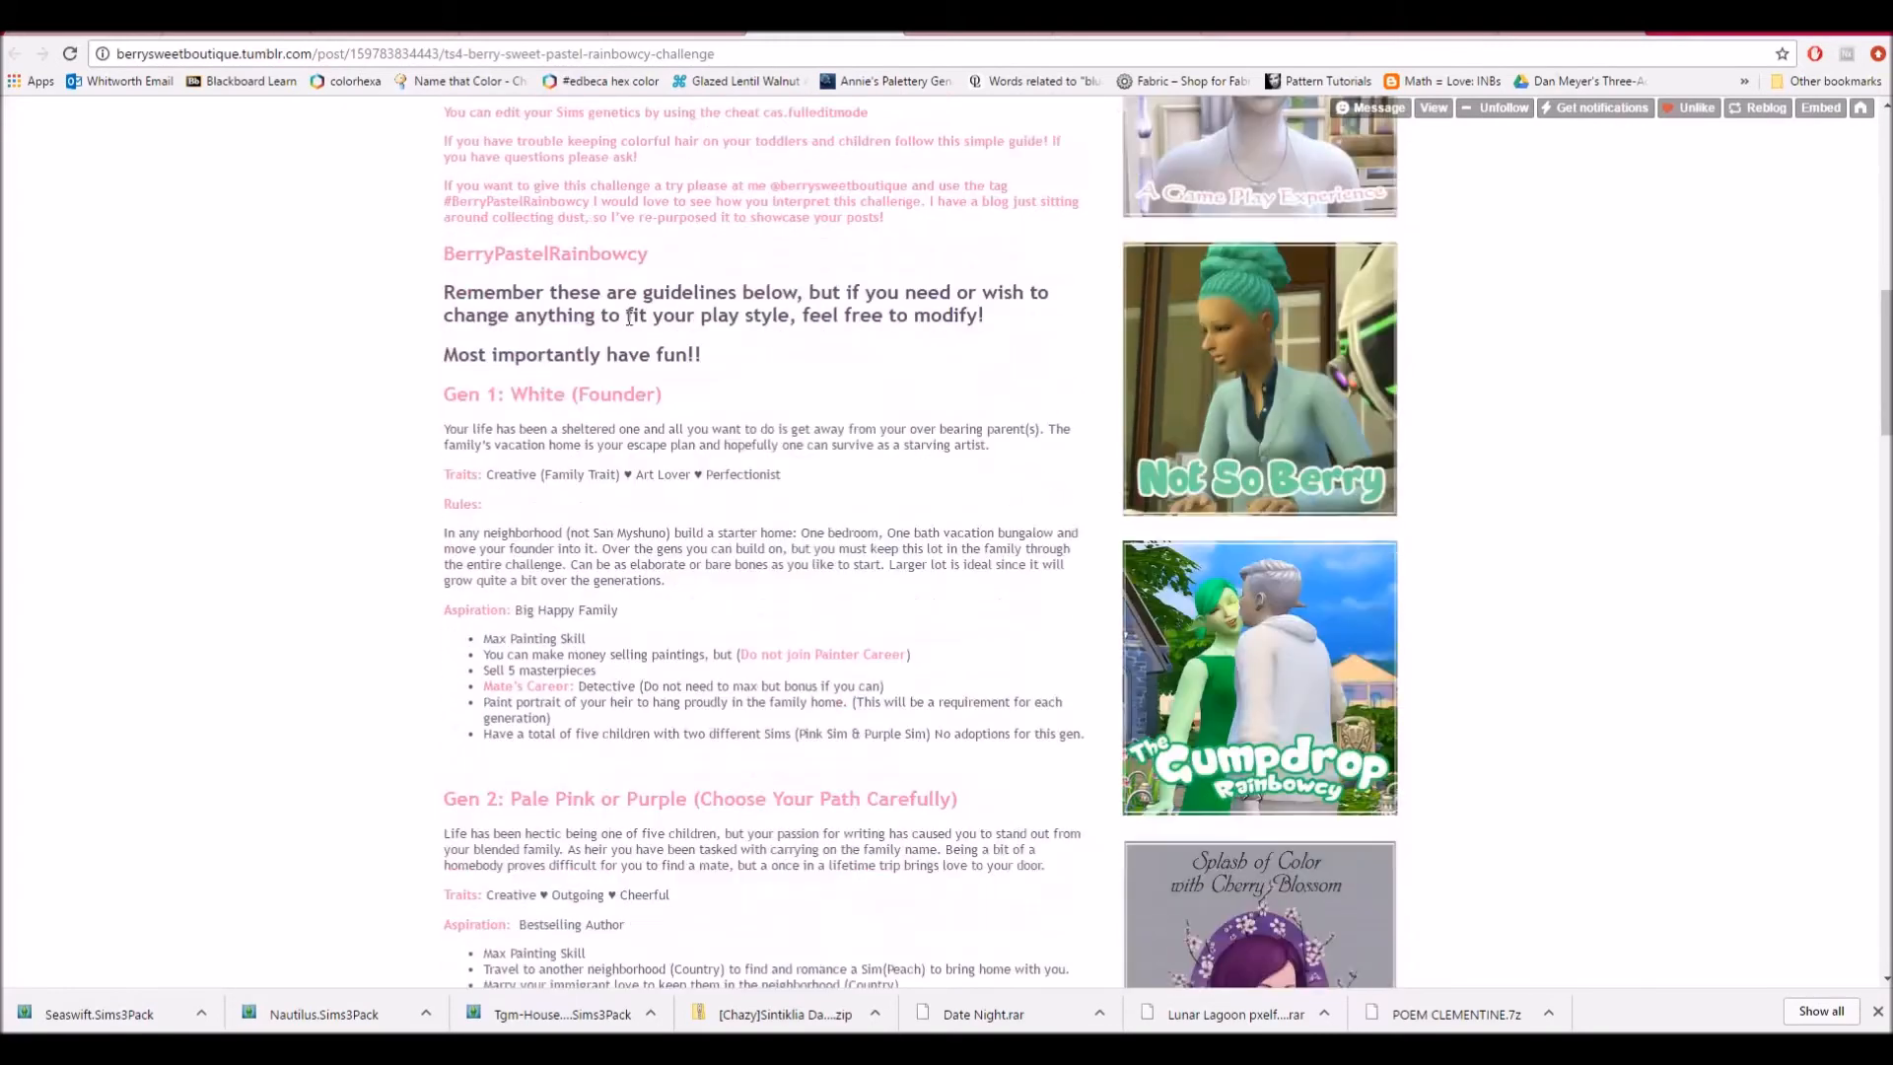
{"action": "scroll", "scroll_direction": "down", "scroll_amount": 3}
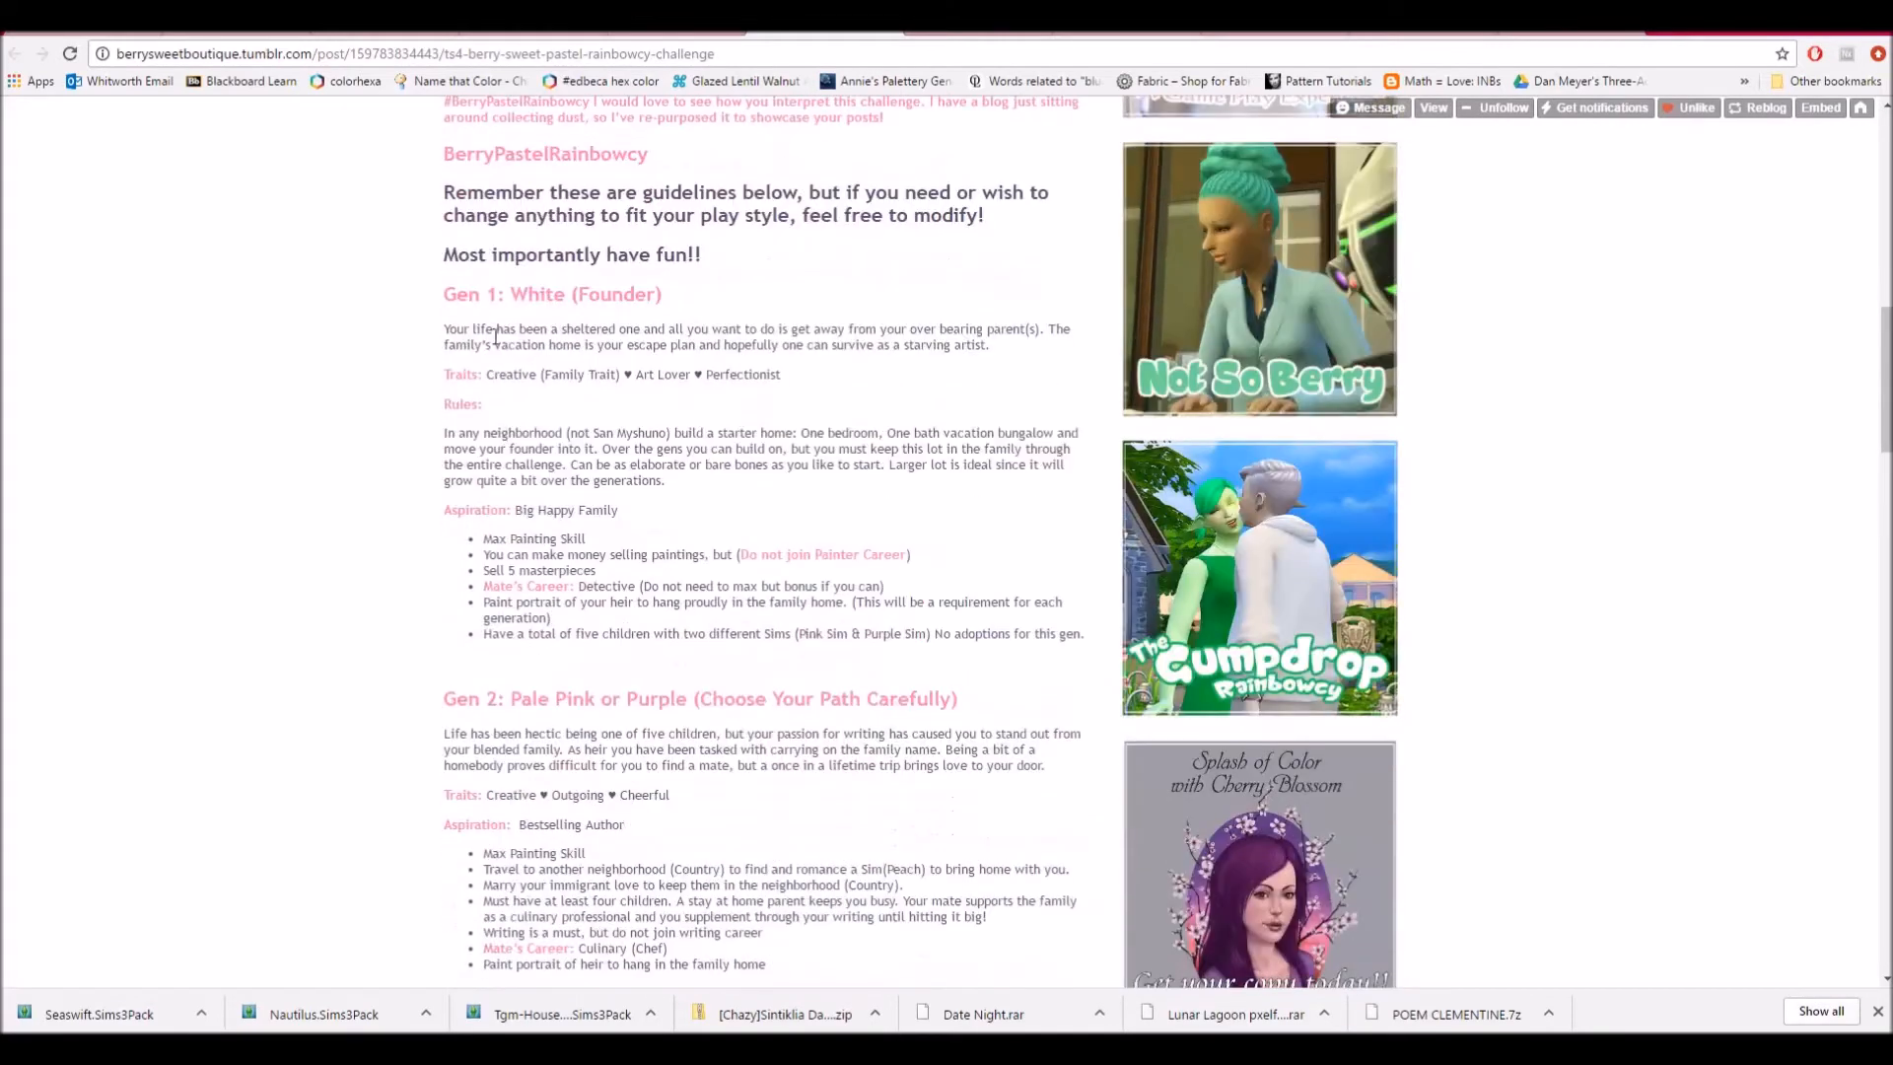
{"action": "mouse_move", "coordinate": [706, 332]}
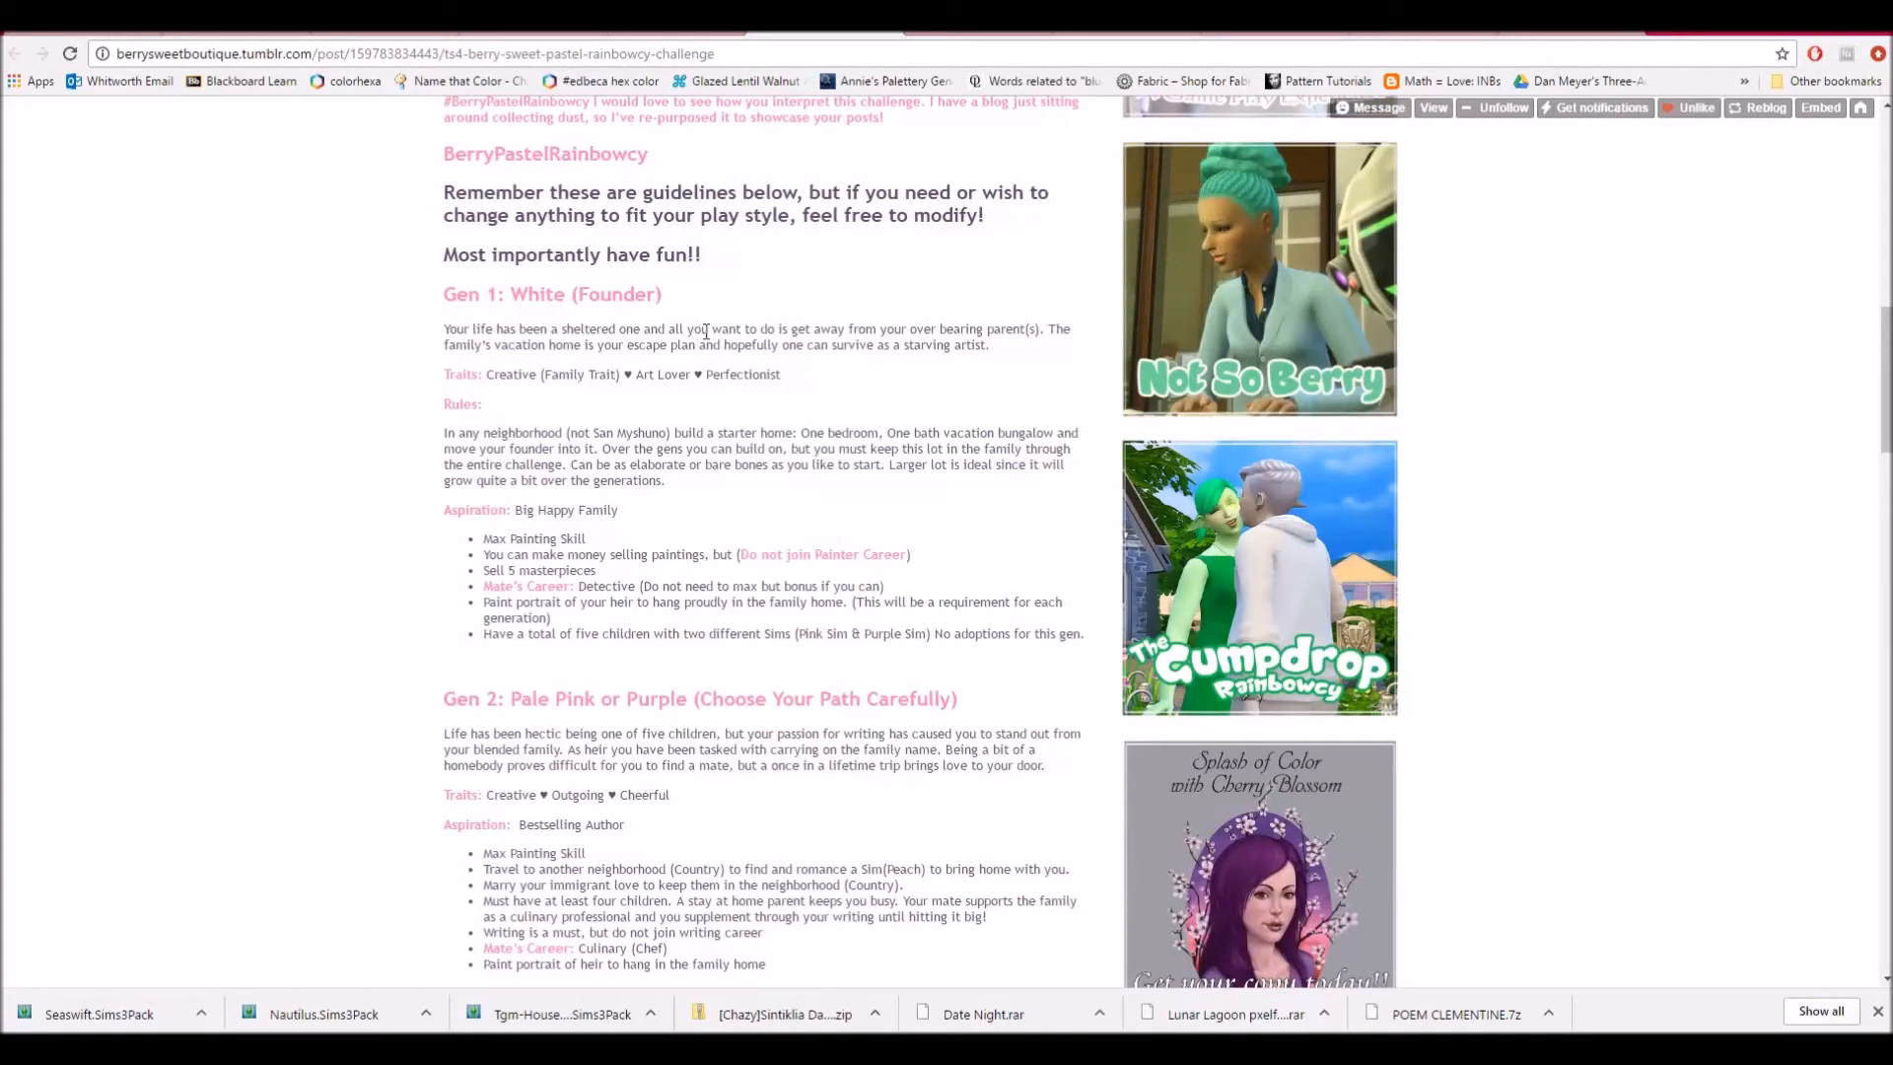
{"action": "mouse_move", "coordinate": [1020, 348]}
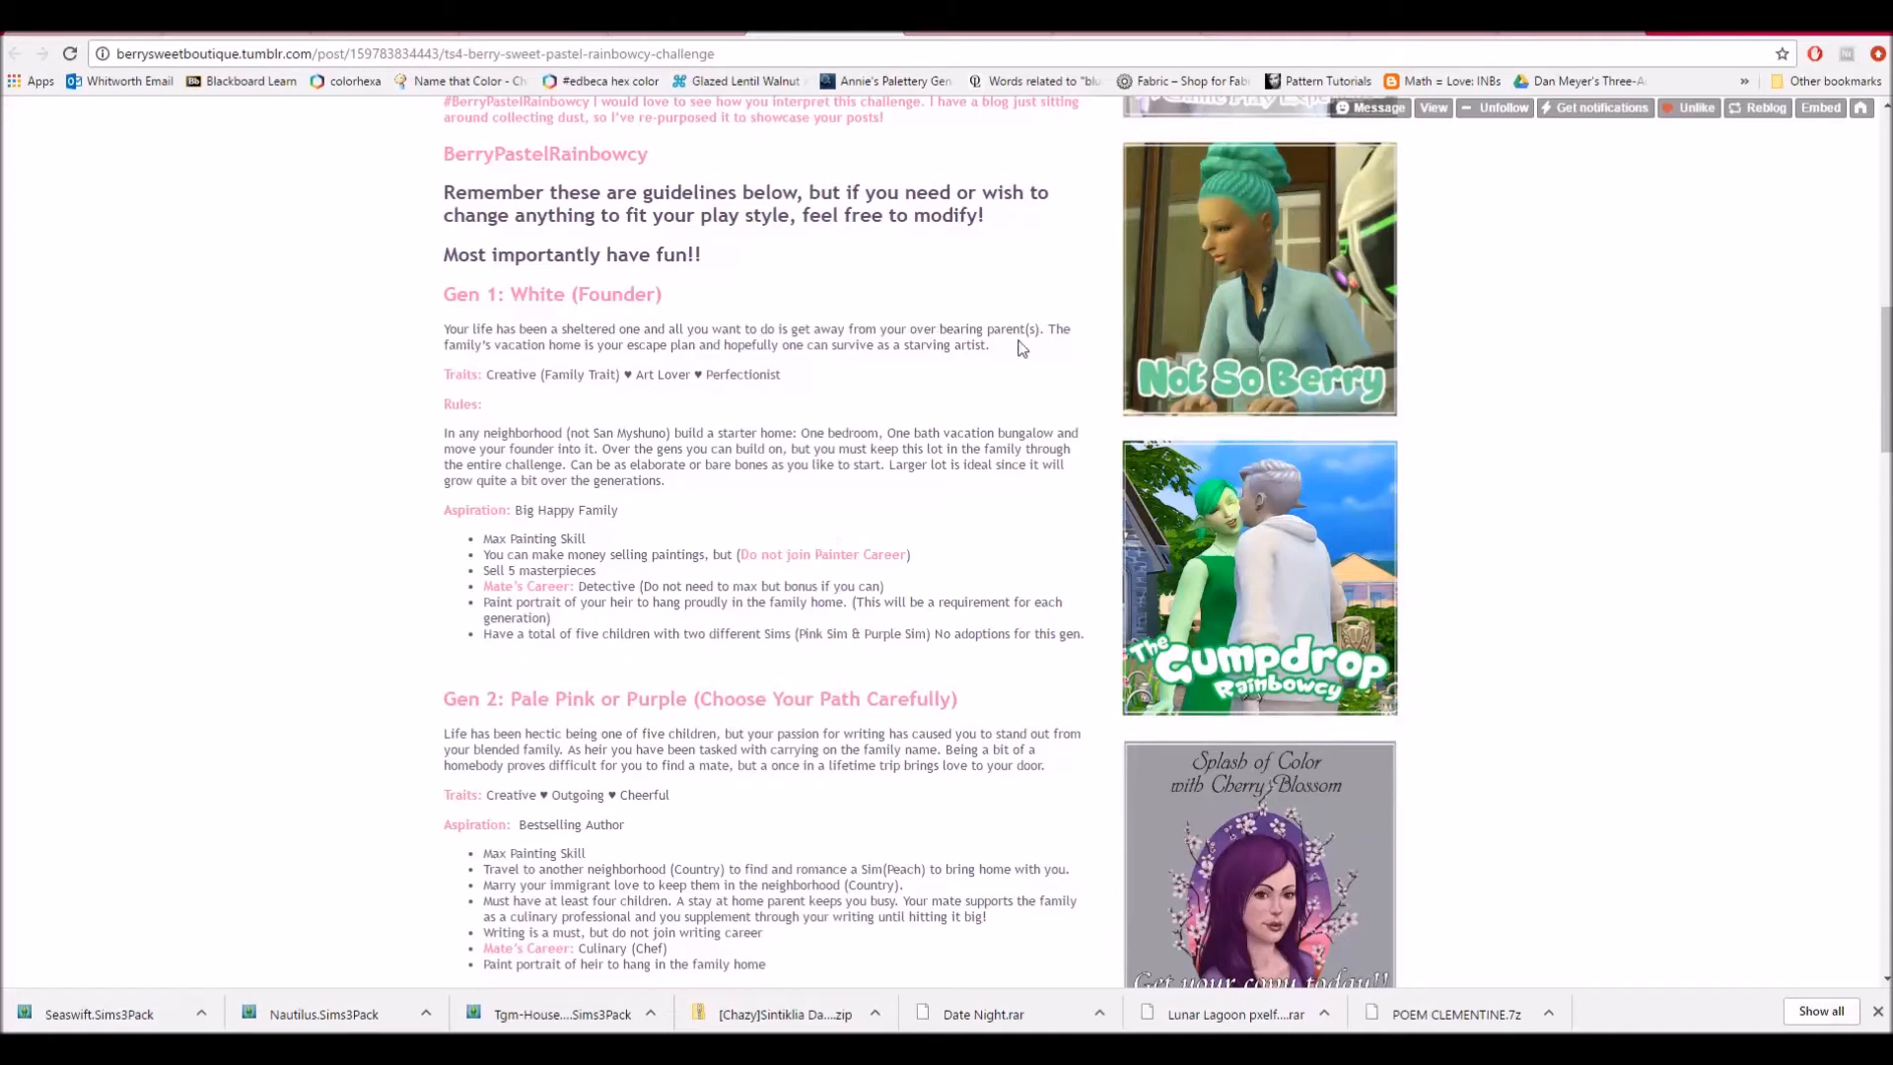
{"action": "mouse_move", "coordinate": [1044, 357]}
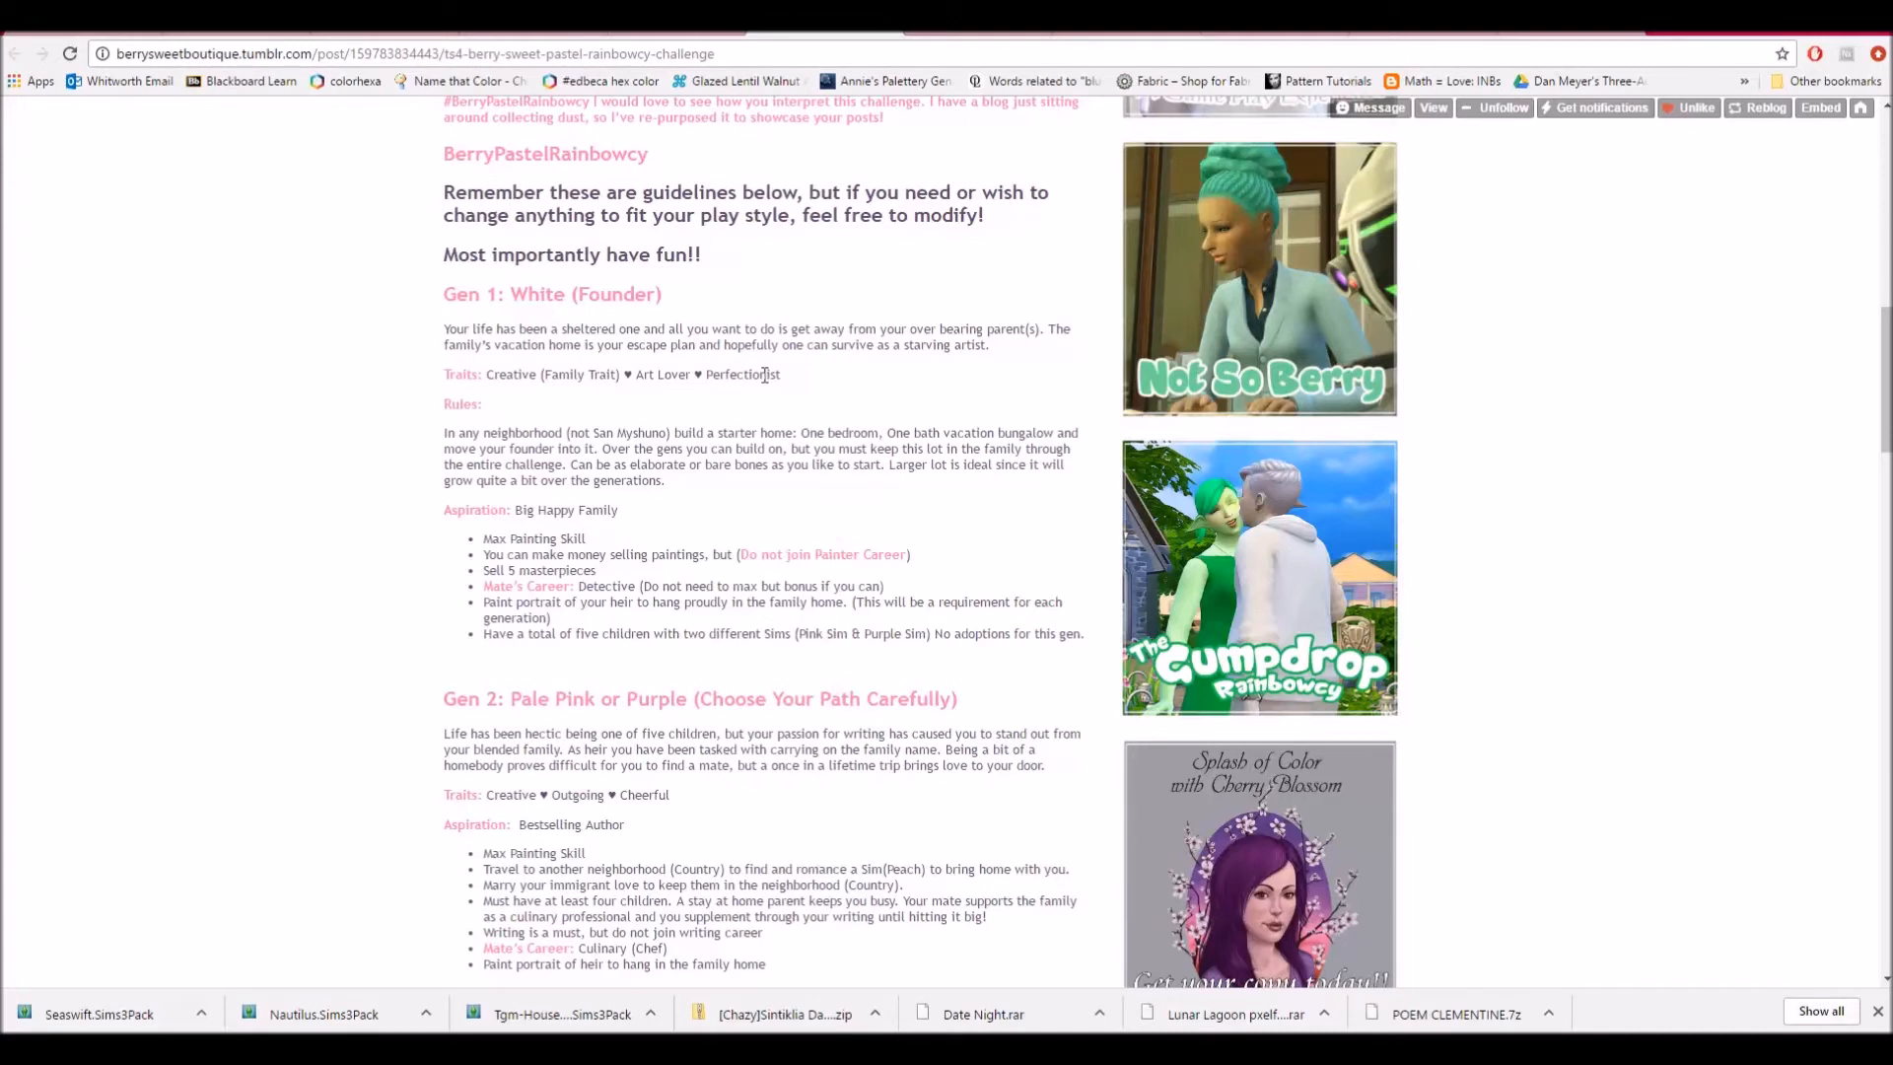
{"action": "mouse_move", "coordinate": [501, 404]}
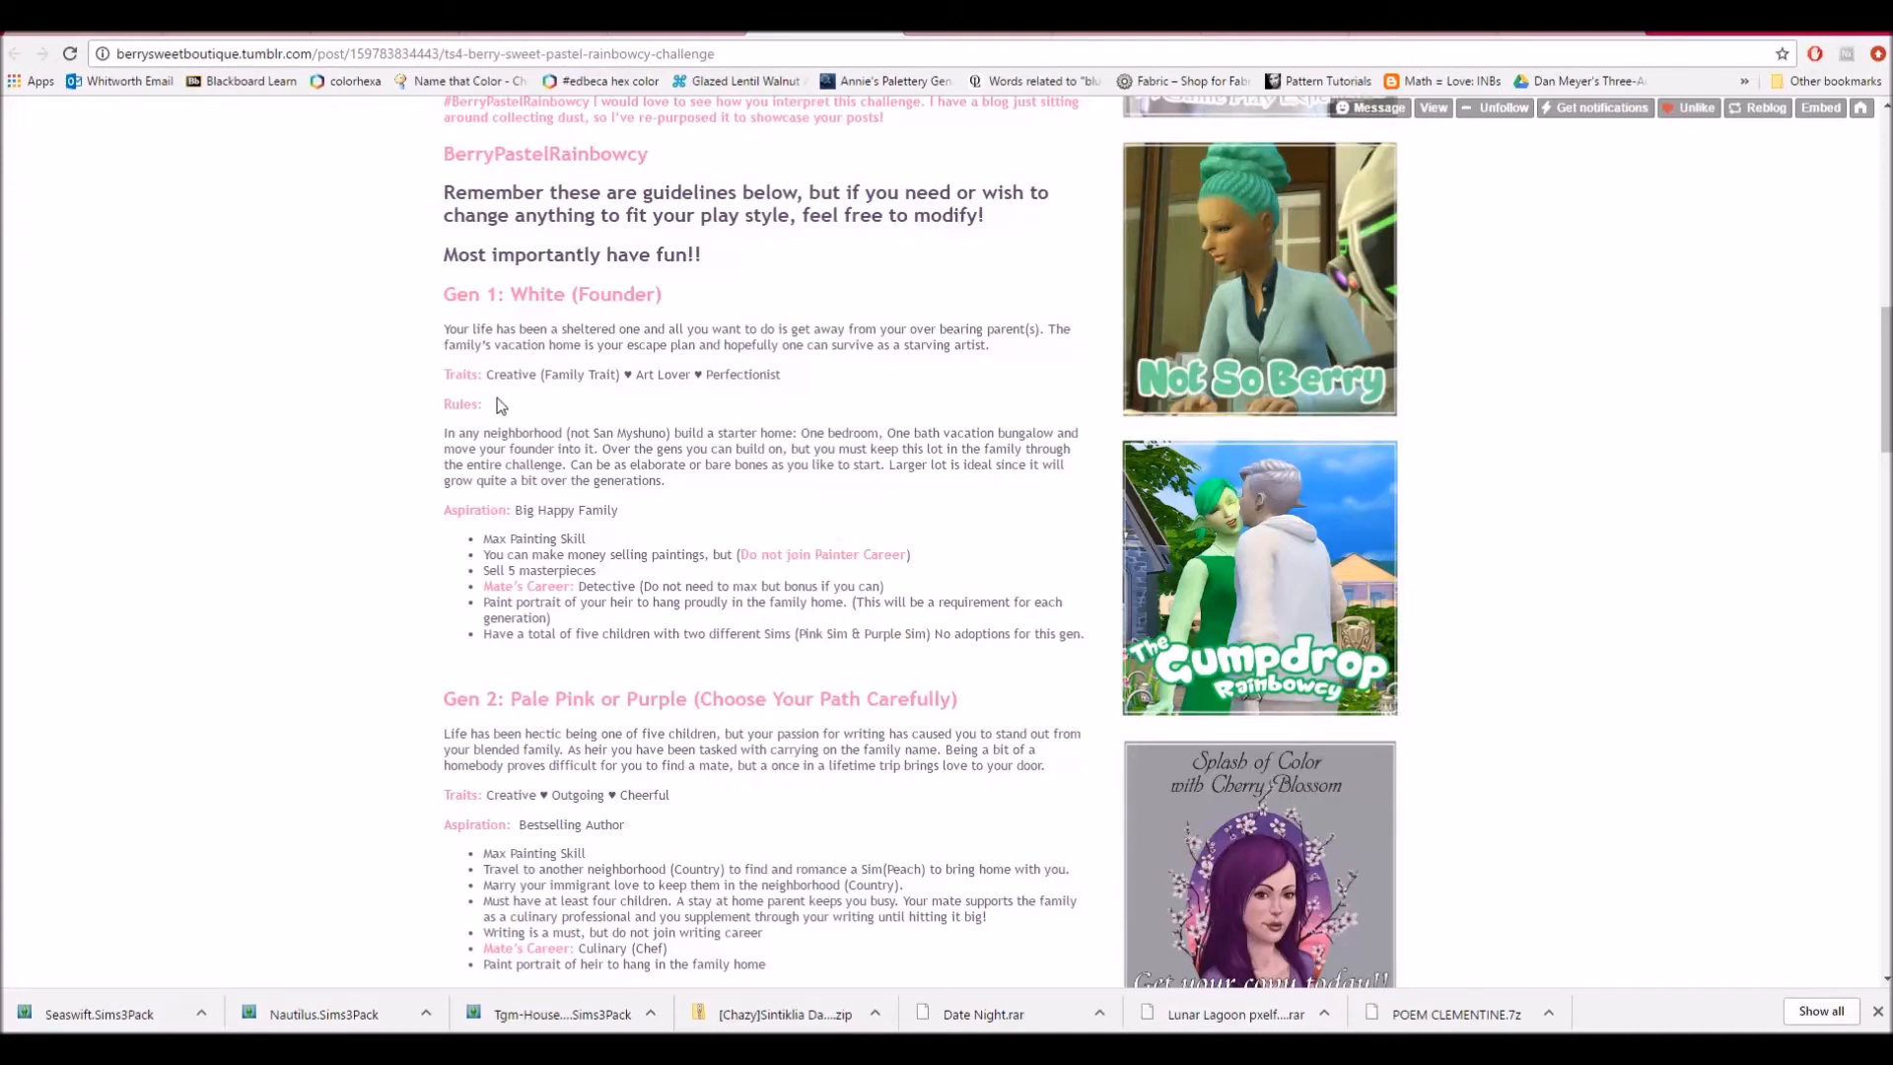
{"action": "mouse_move", "coordinate": [572, 437]}
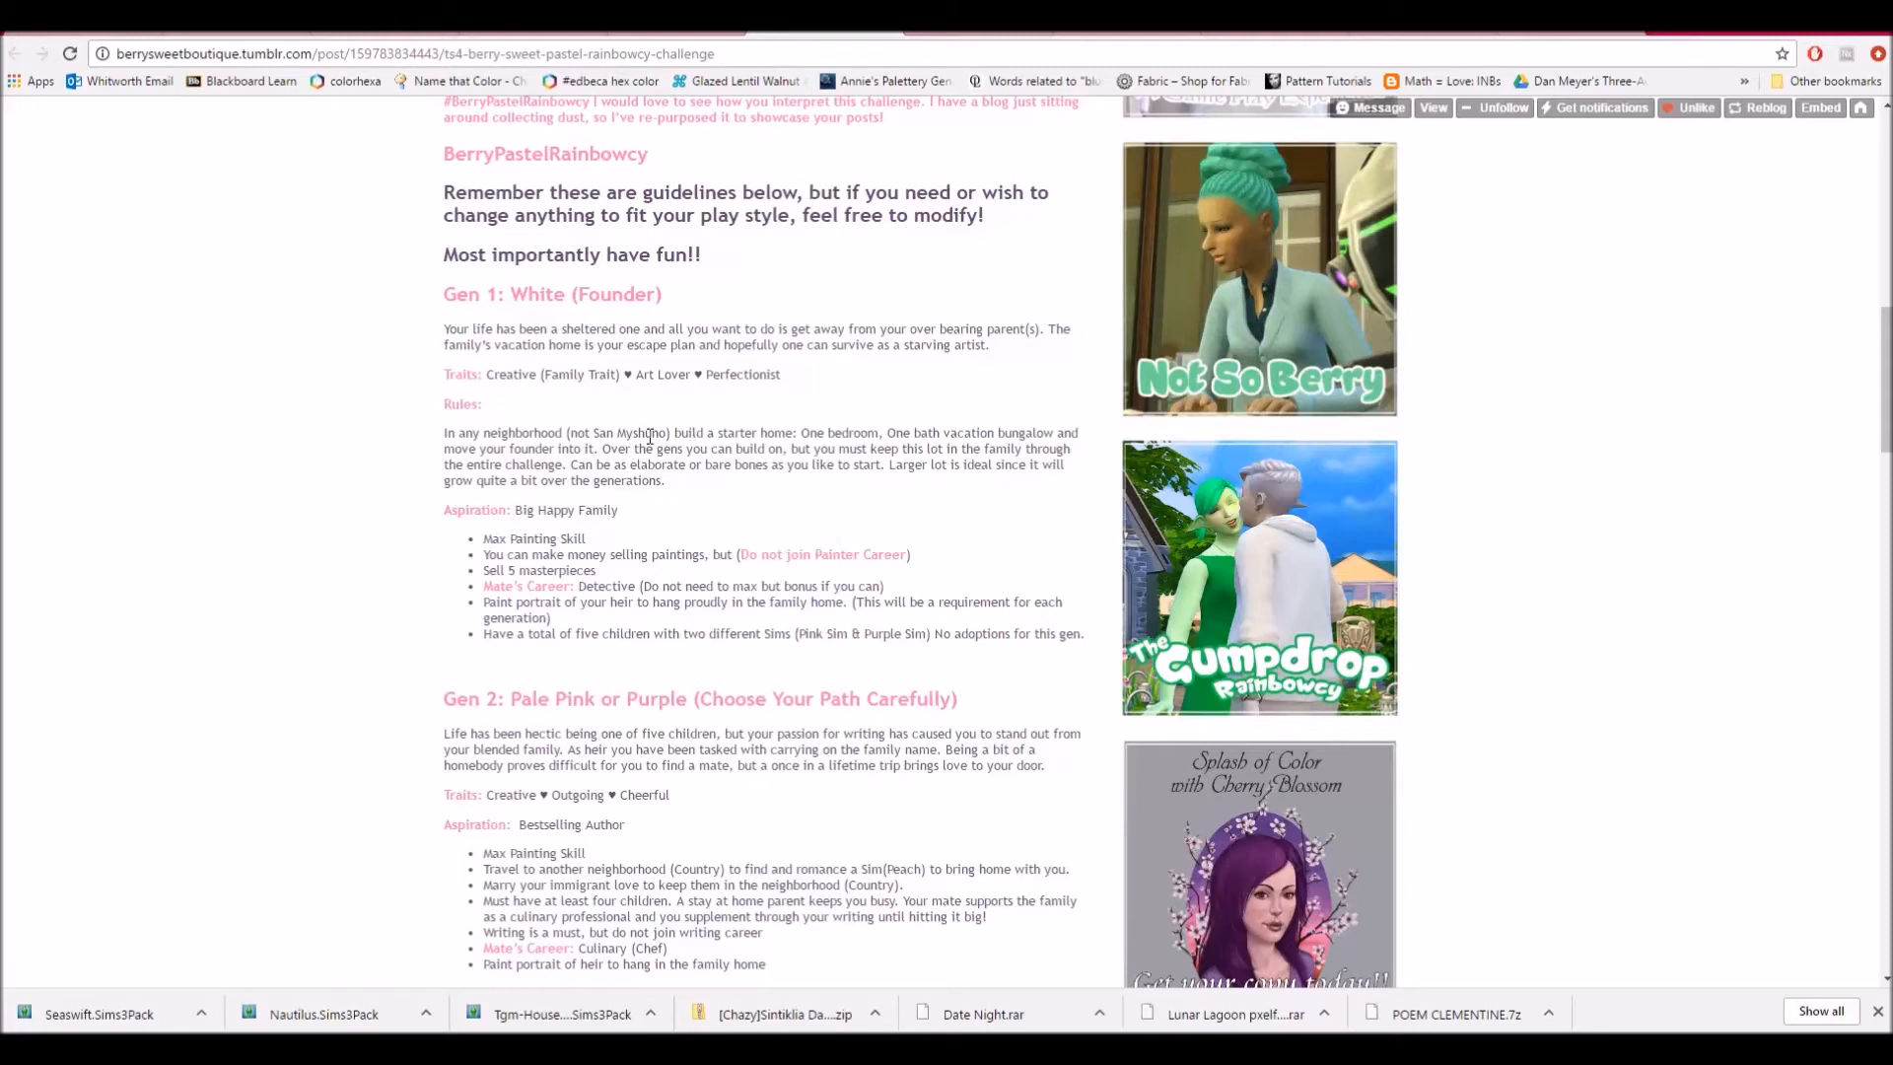
{"action": "mouse_move", "coordinate": [832, 433]}
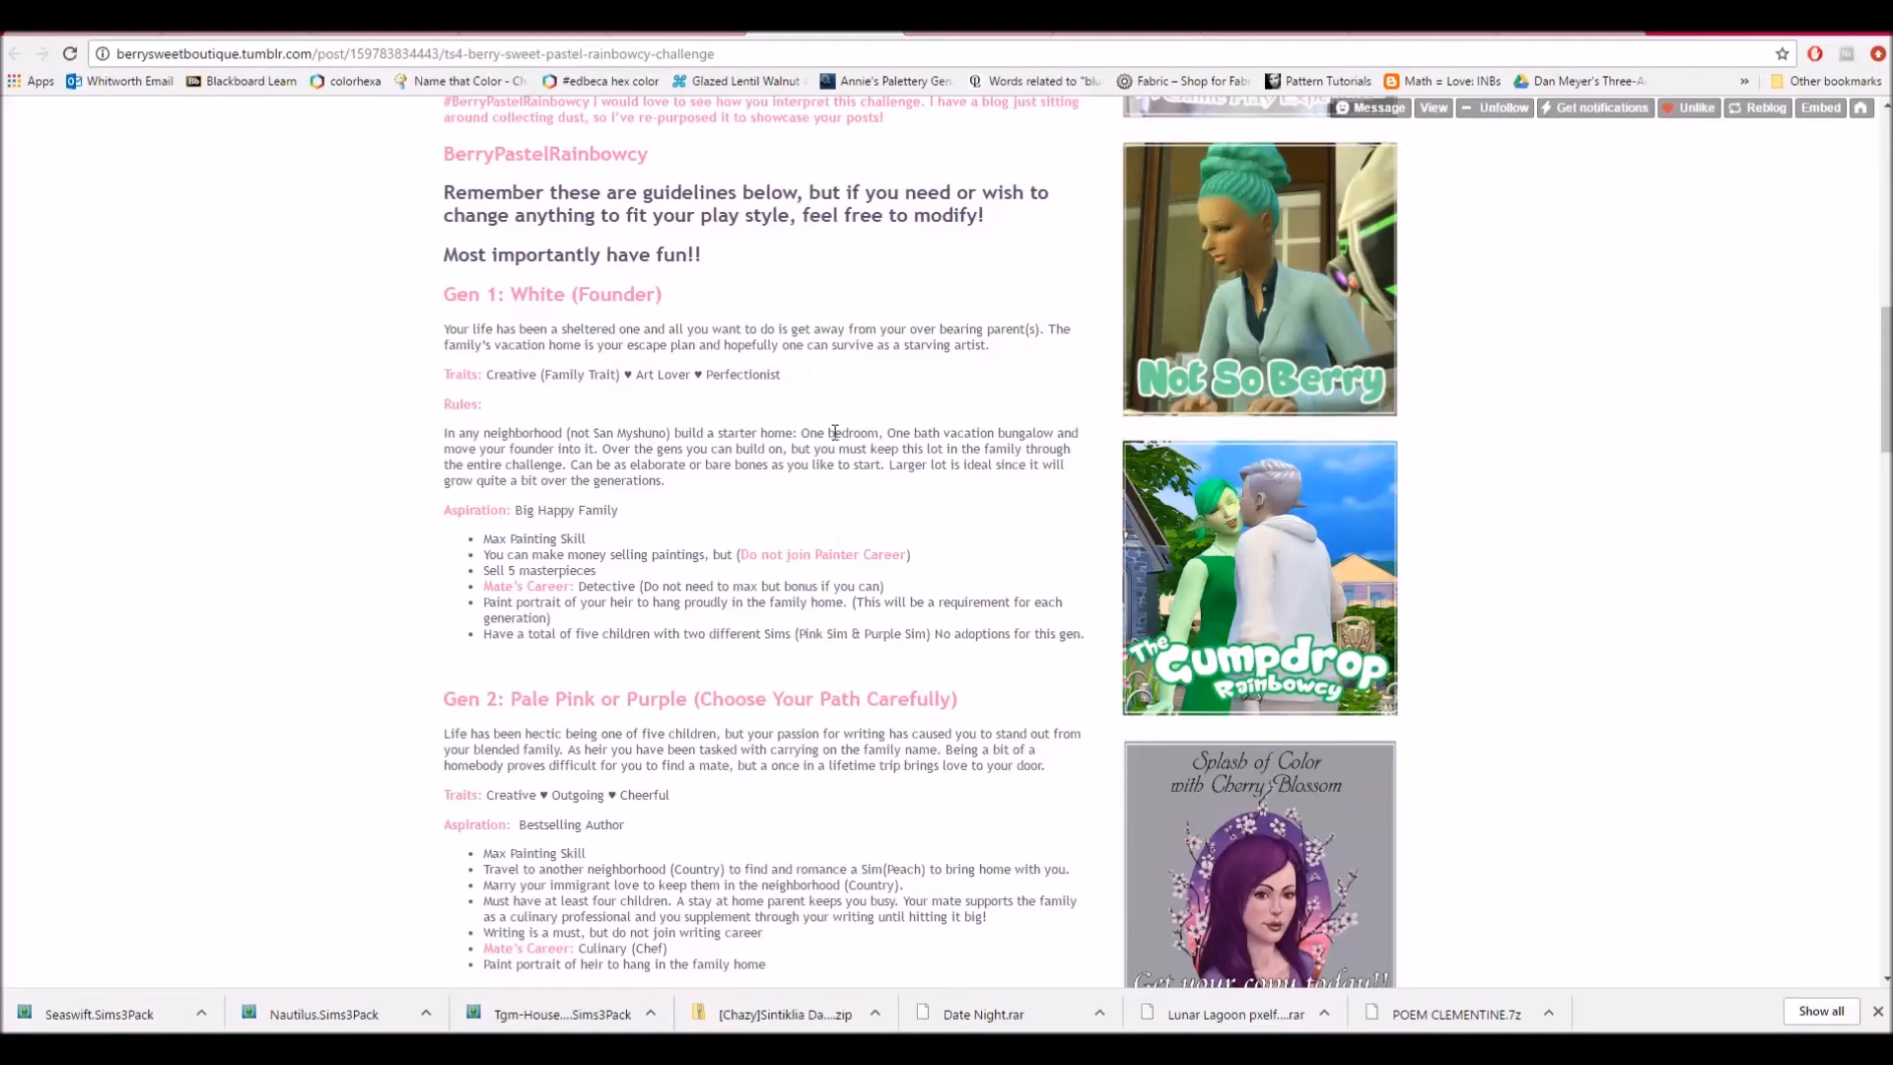
{"action": "mouse_move", "coordinate": [984, 424]}
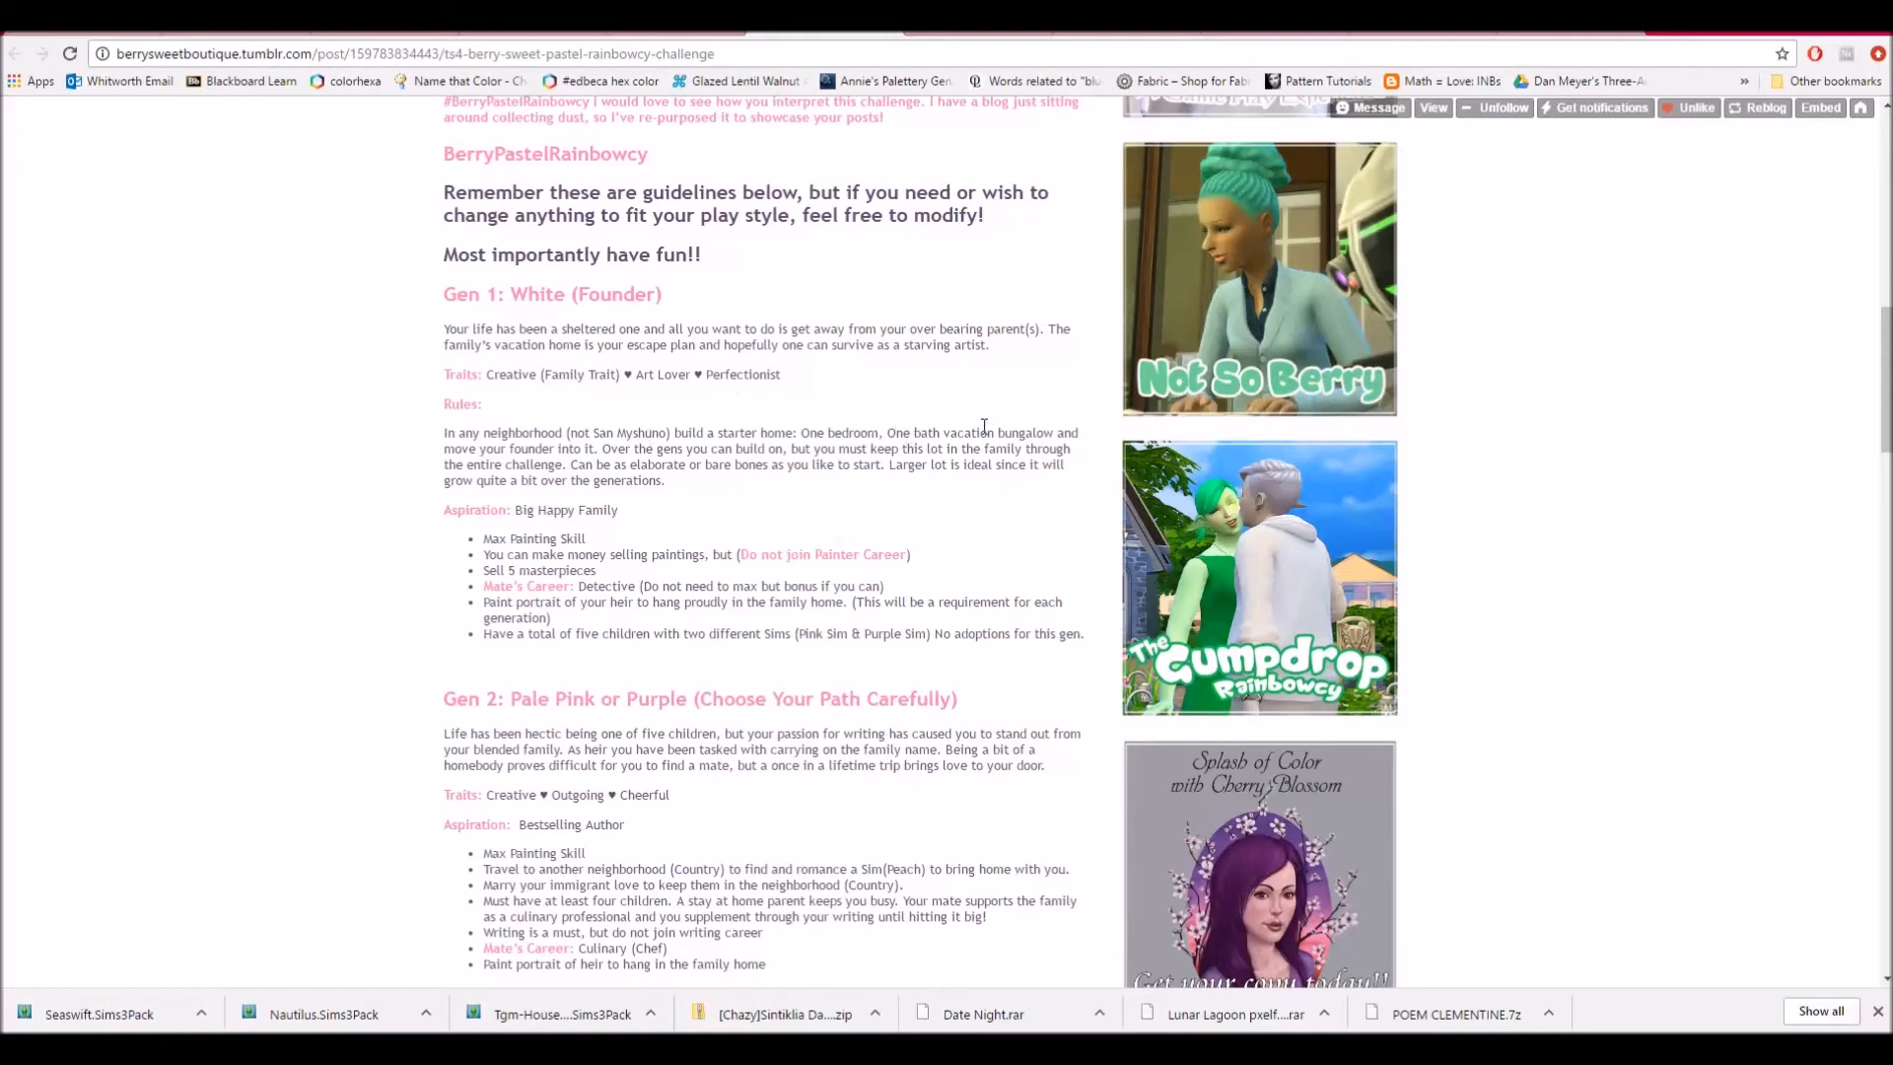
{"action": "mouse_move", "coordinate": [393, 477]}
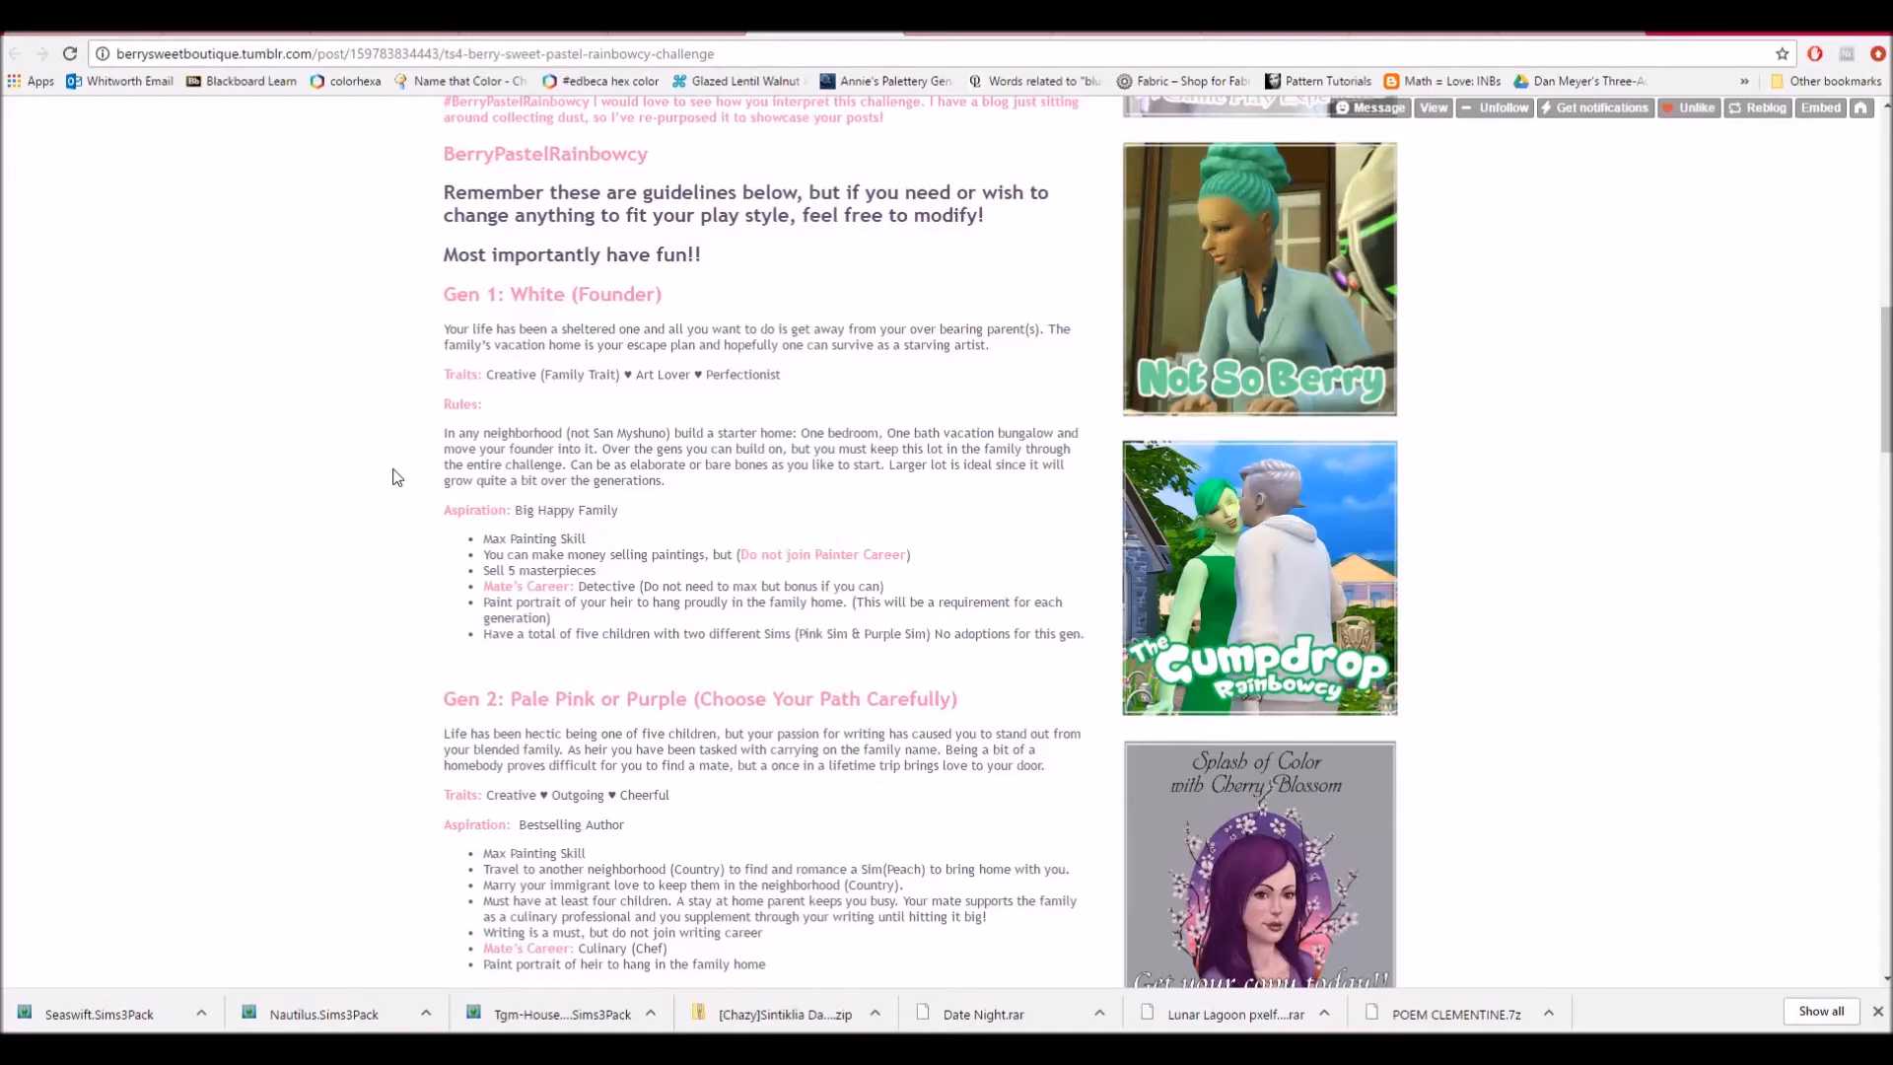
Change Deluge Watercolor's aspiration category from Creativity to Family in Create-a-Sim.
{"action": "scroll", "scroll_direction": "down", "scroll_amount": 3}
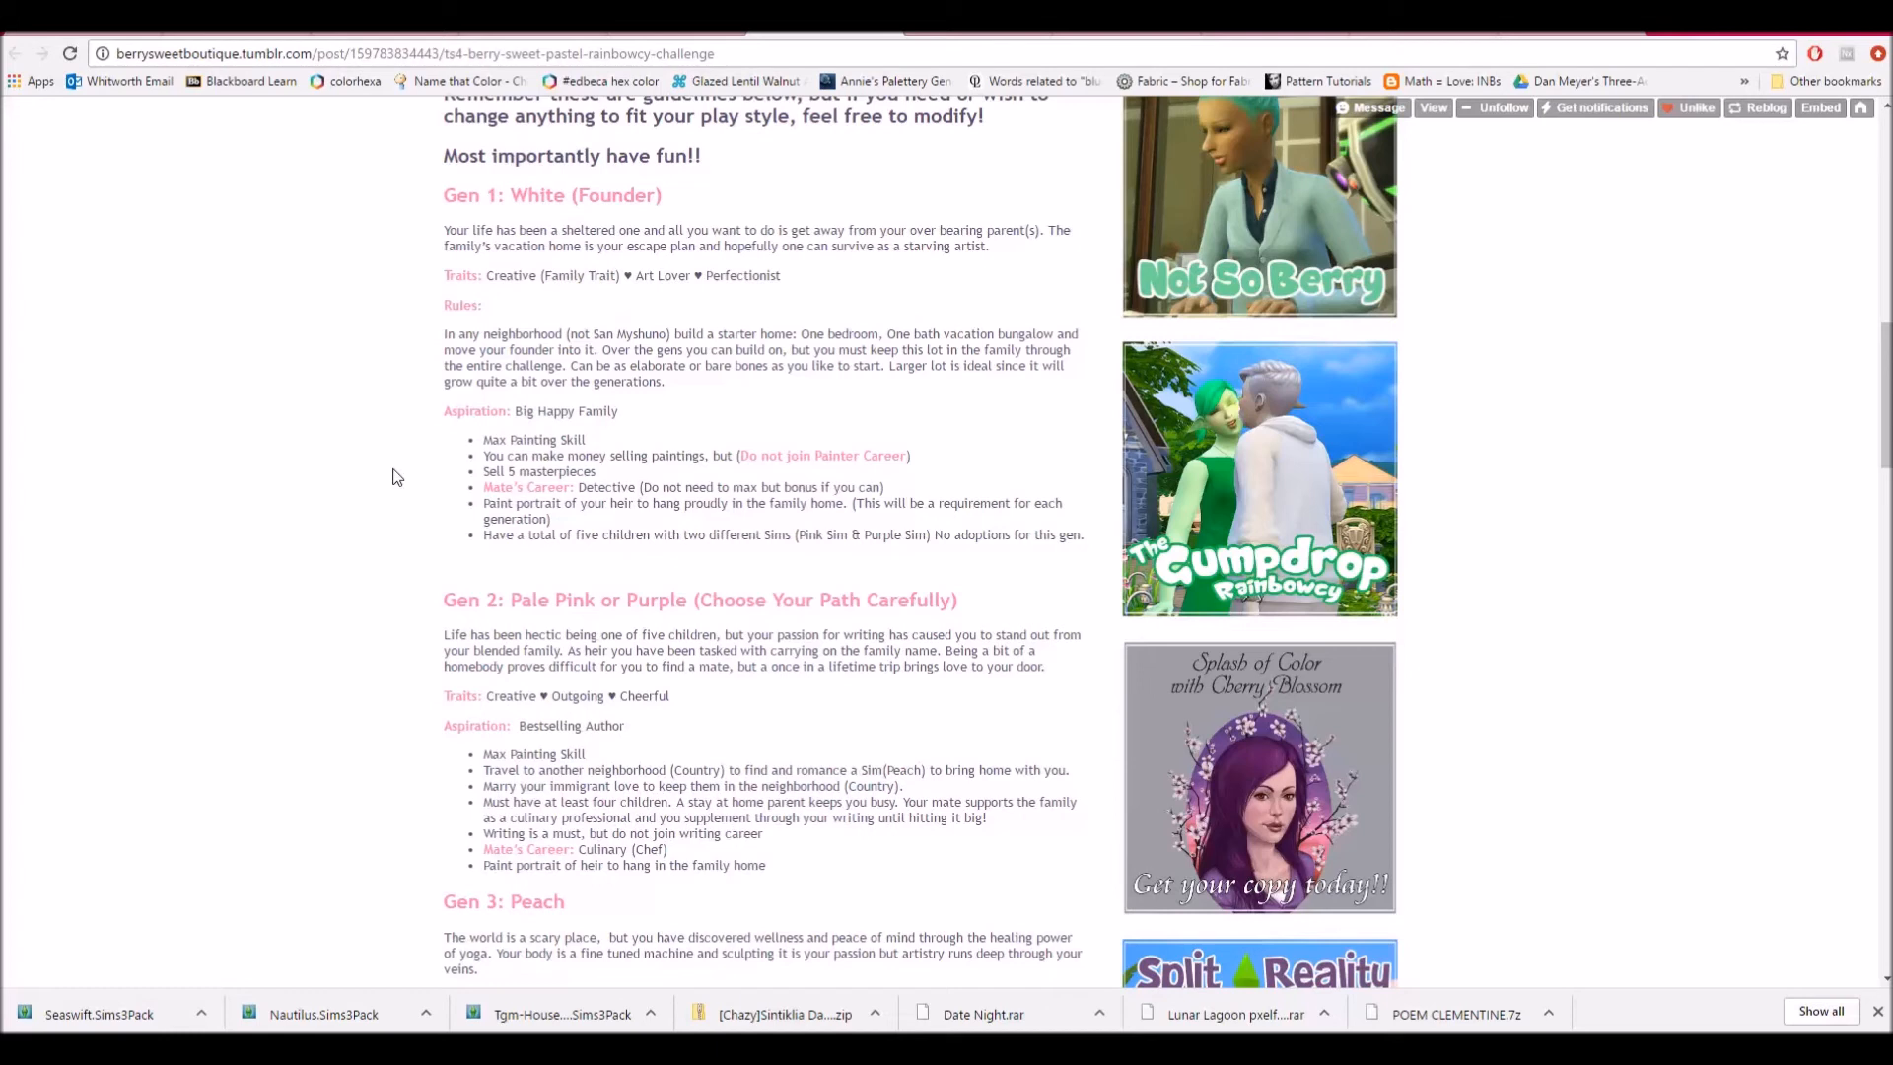
{"action": "mouse_move", "coordinate": [740, 568]}
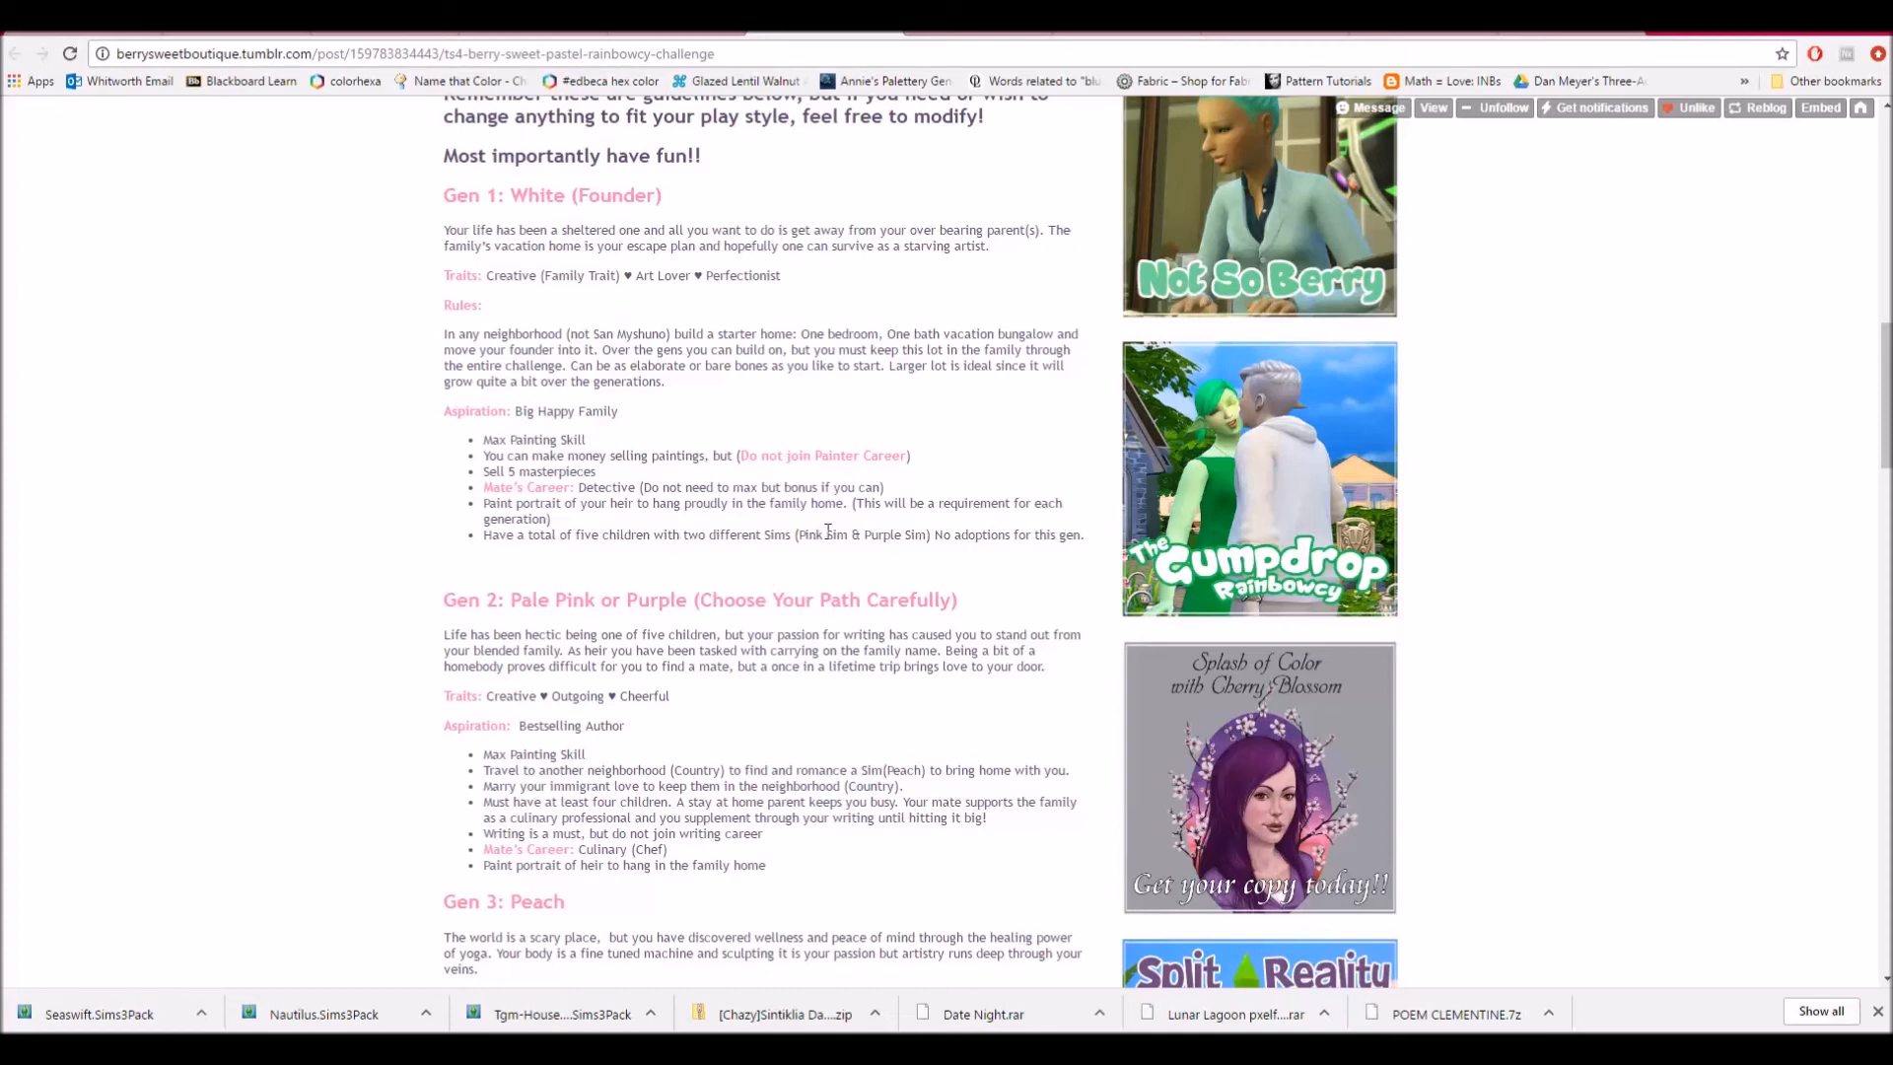
{"action": "mouse_move", "coordinate": [981, 587]}
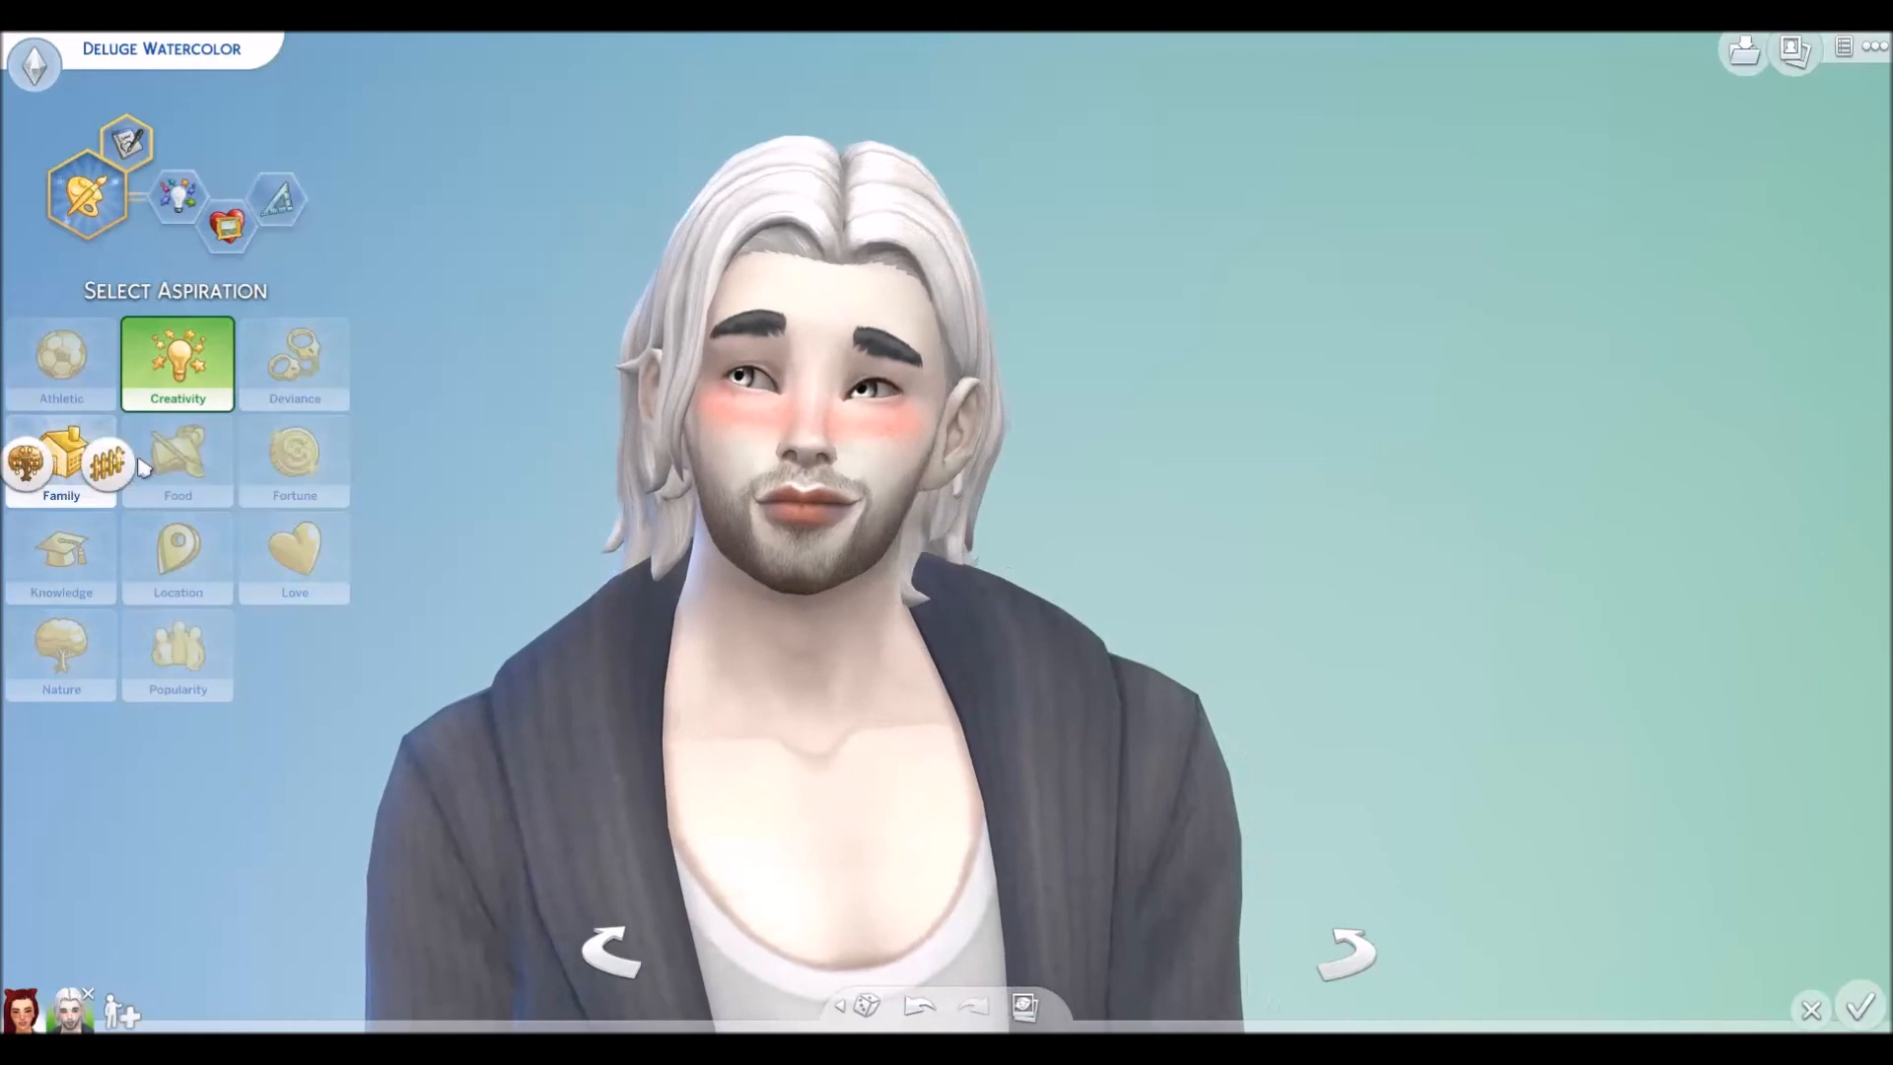
{"action": "left_click", "coordinate": [60, 470]}
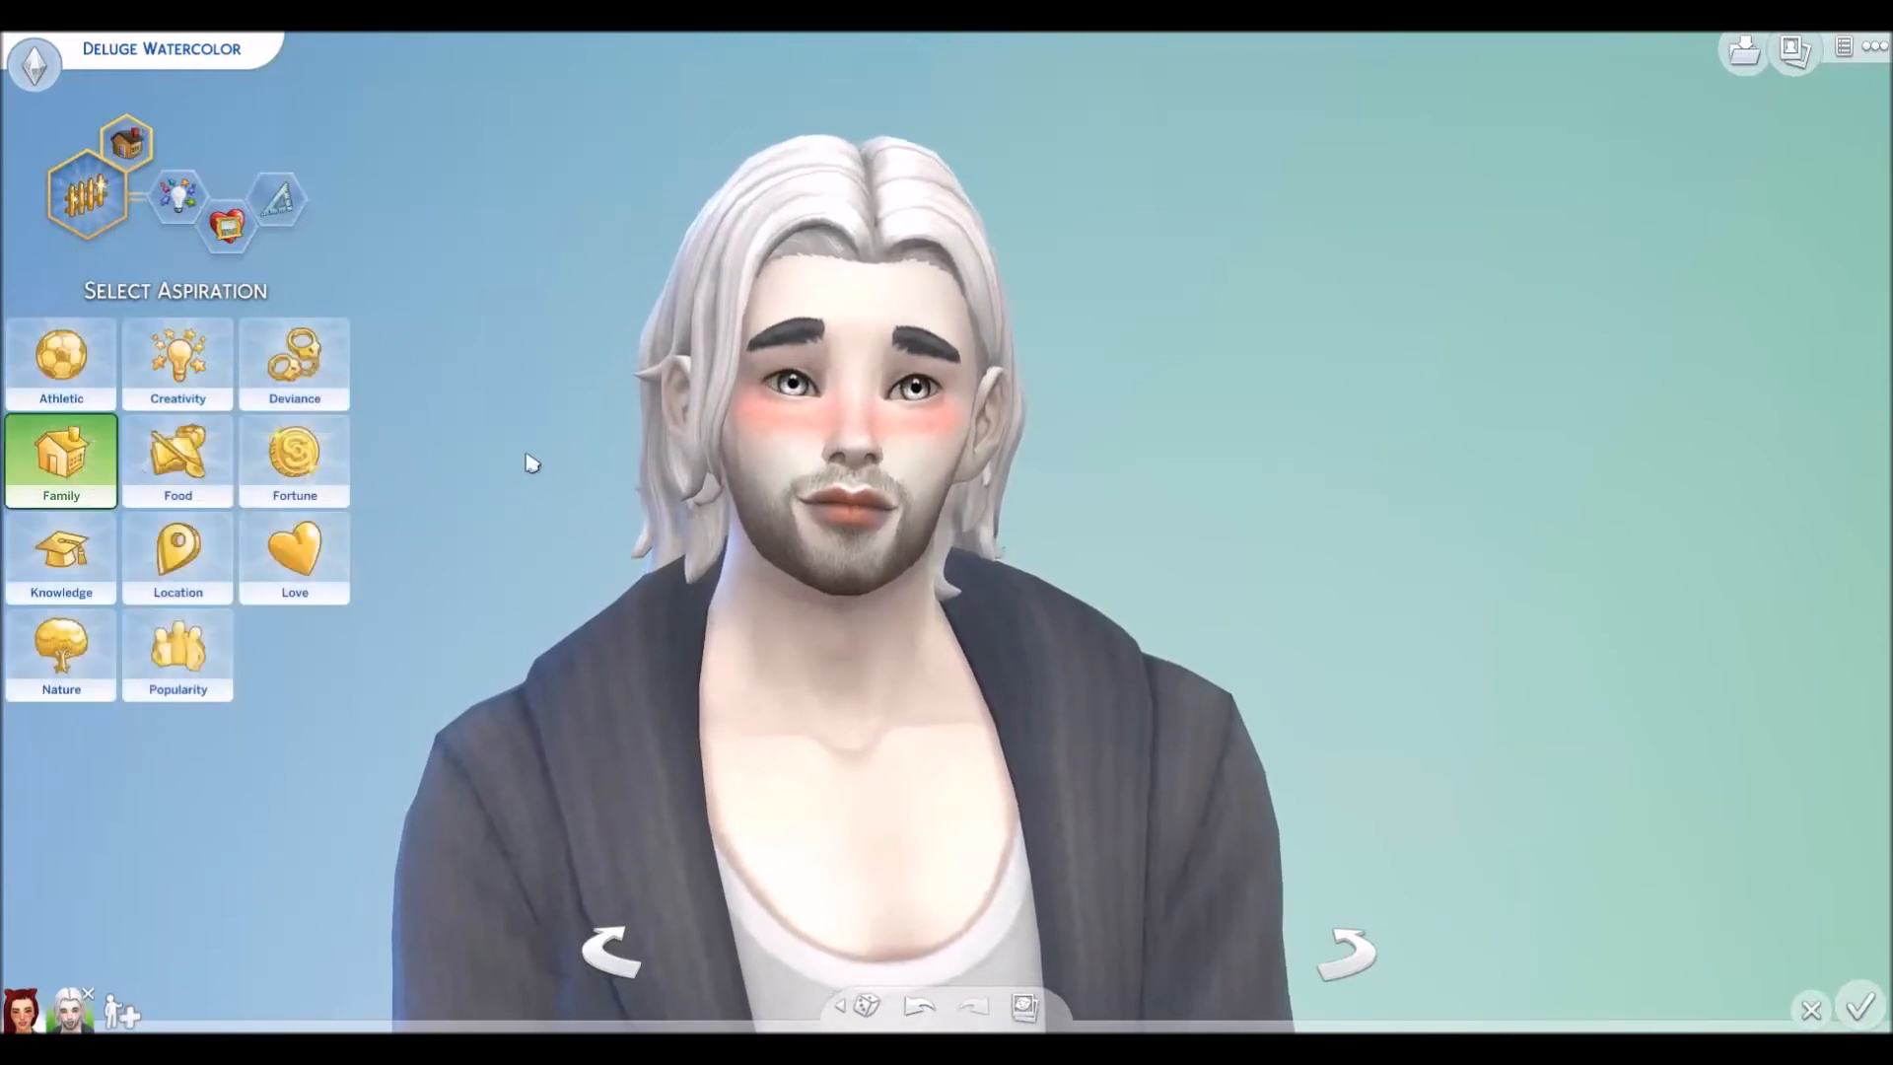